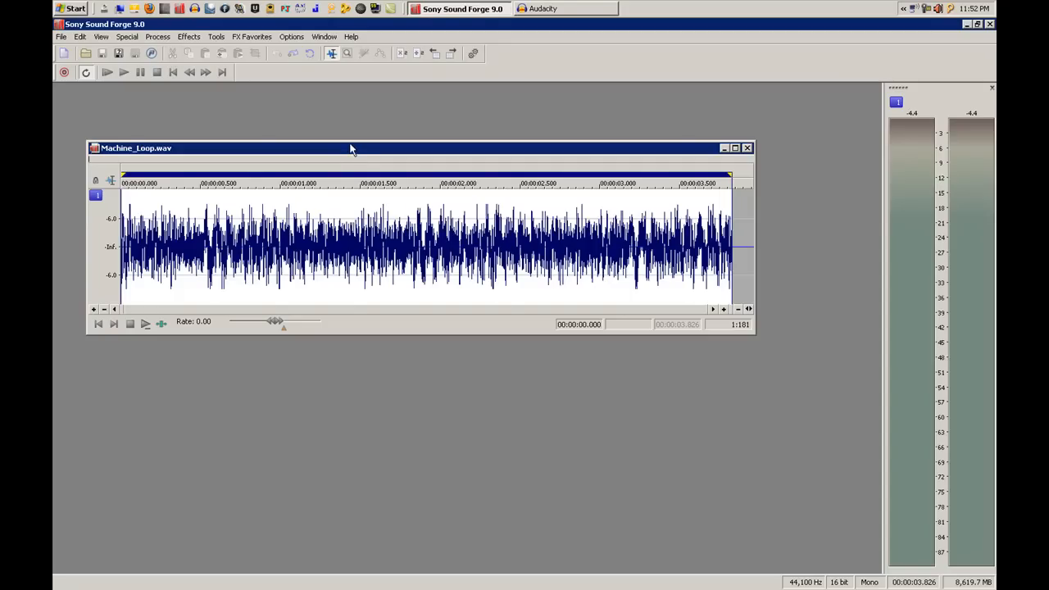
mouse_move(373, 153)
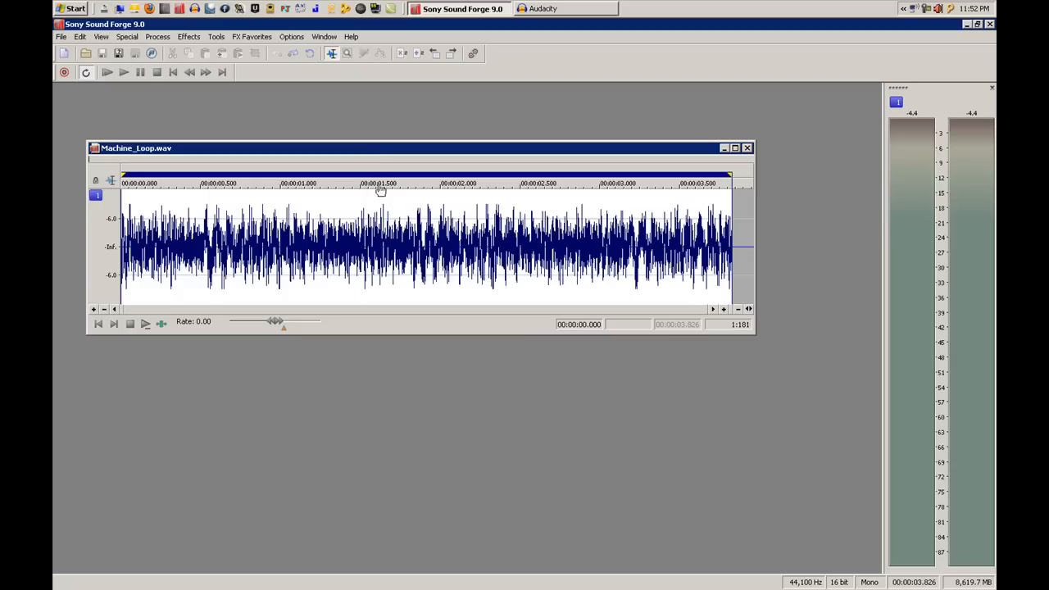
mouse_move(350, 213)
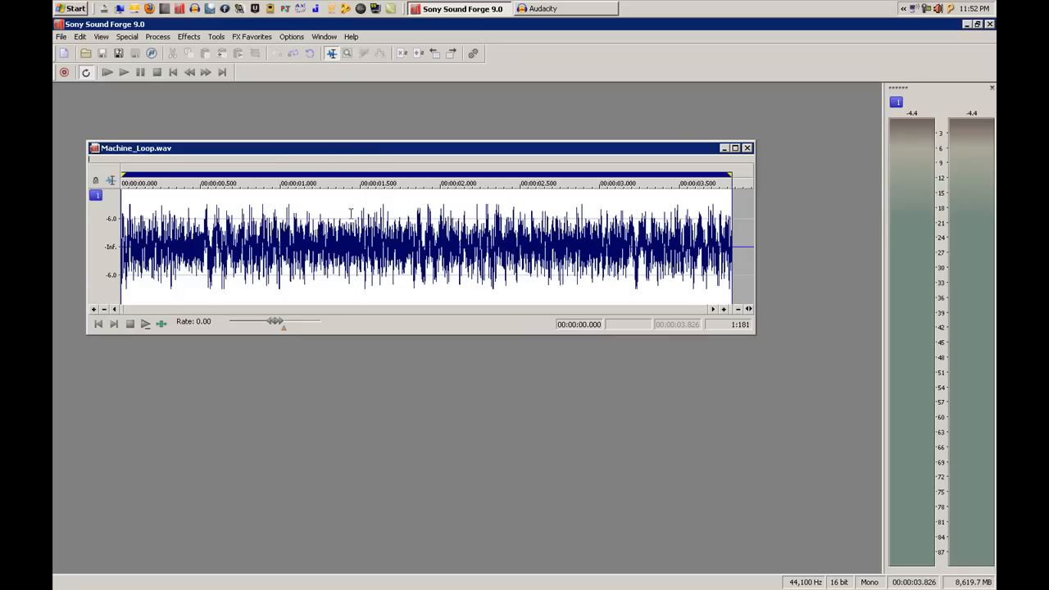
mouse_move(231, 213)
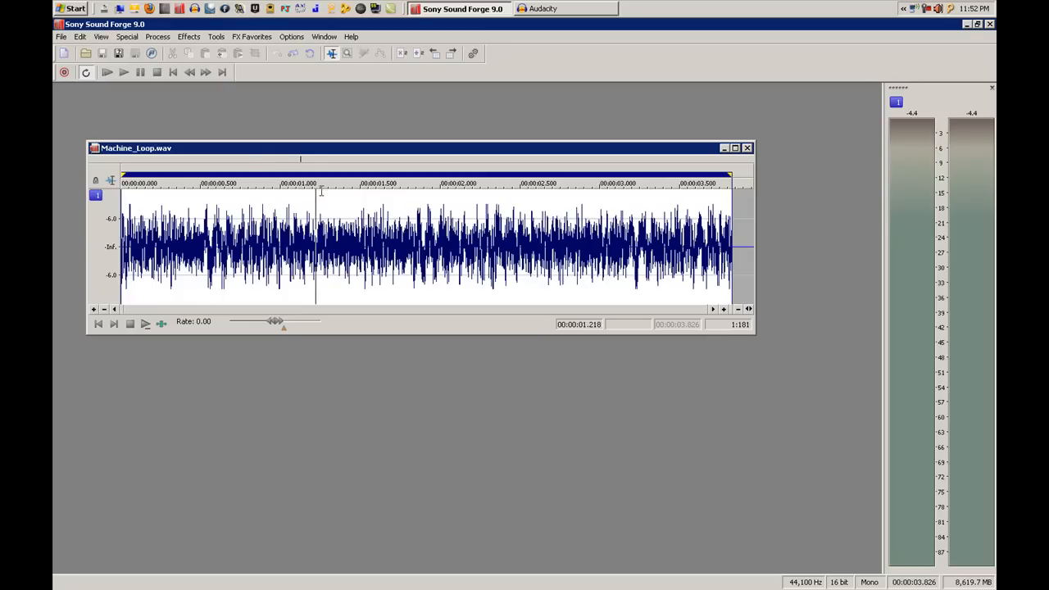
mouse_move(459, 8)
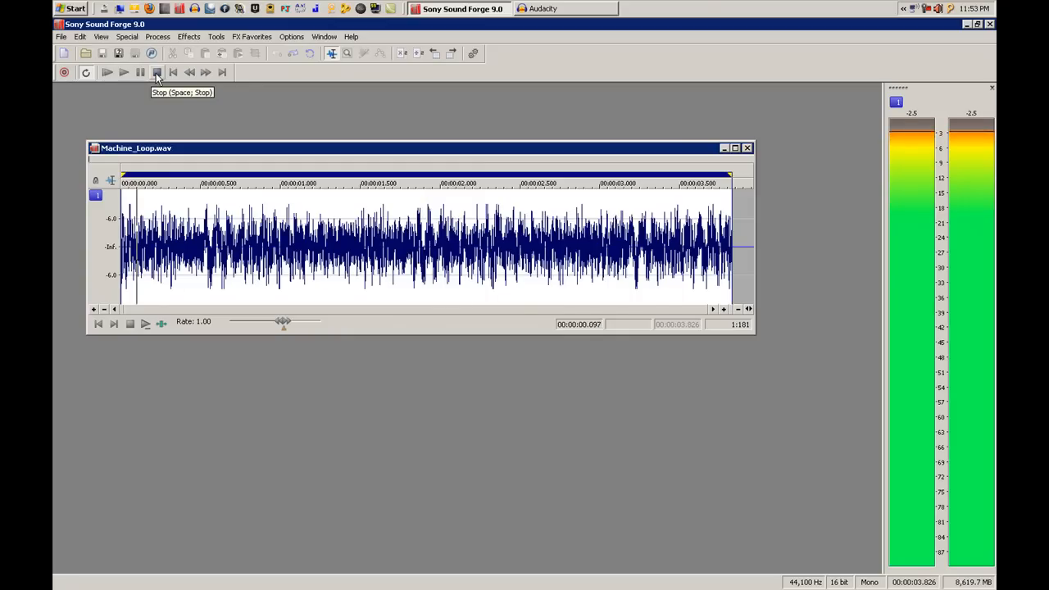
Step: Stop playback and bring up the Pitch Bend effect for Machine_Loop.wav
left_click(157, 72)
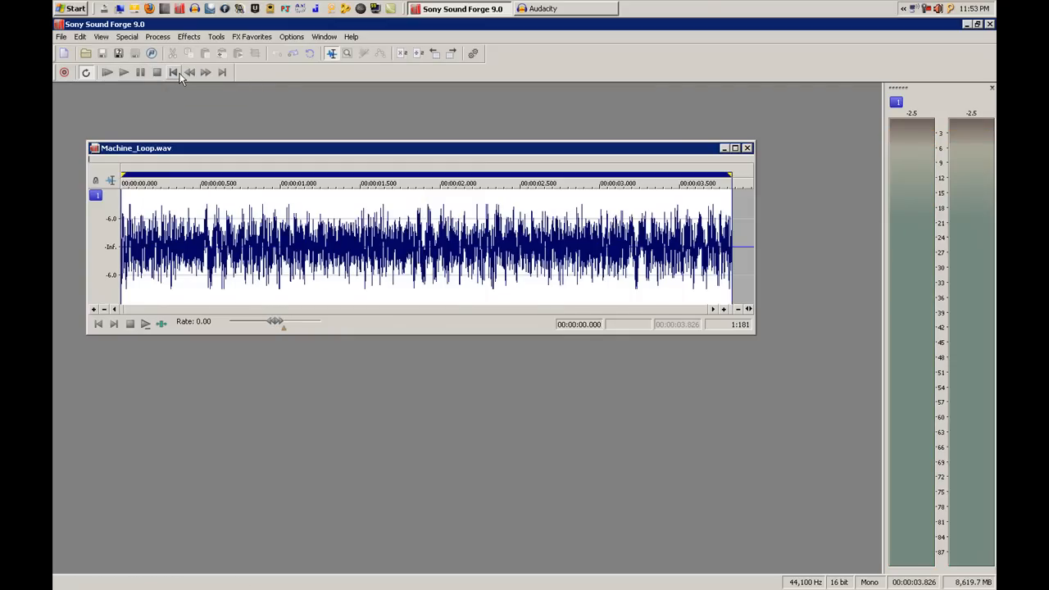
mouse_move(195, 92)
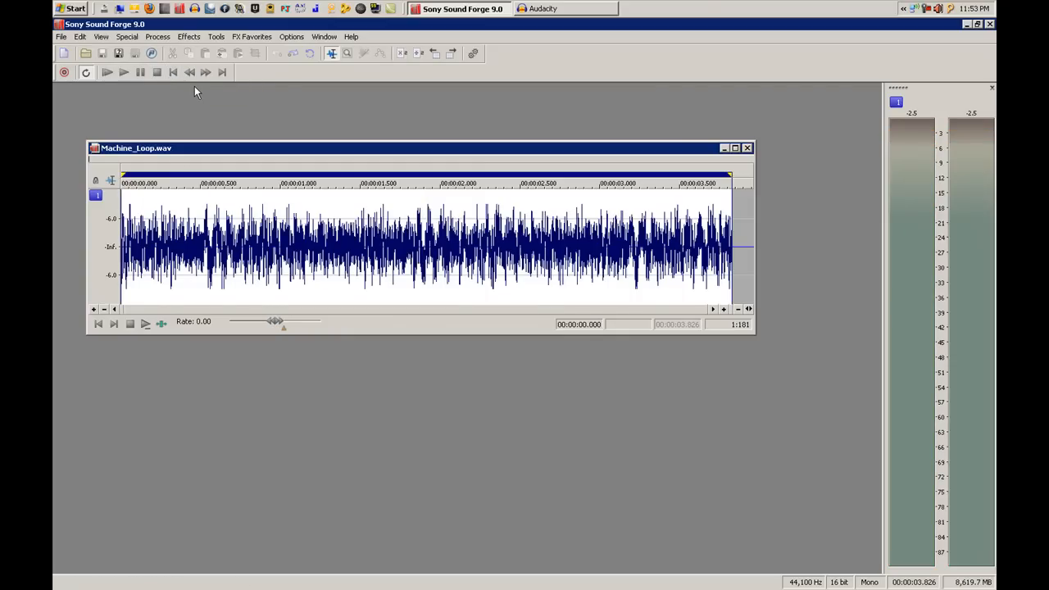
mouse_move(271, 310)
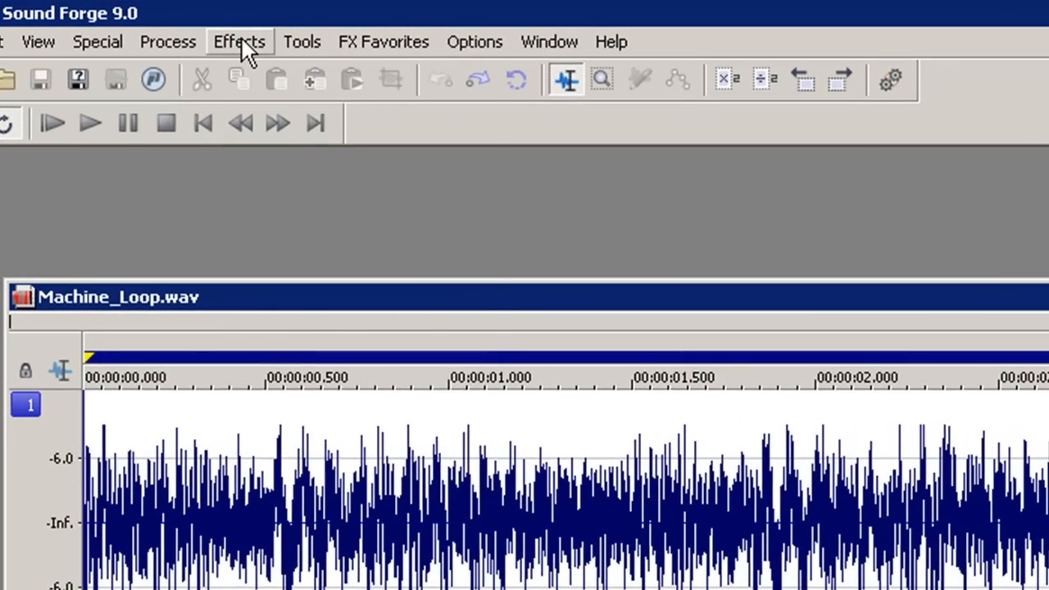
left_click(239, 41)
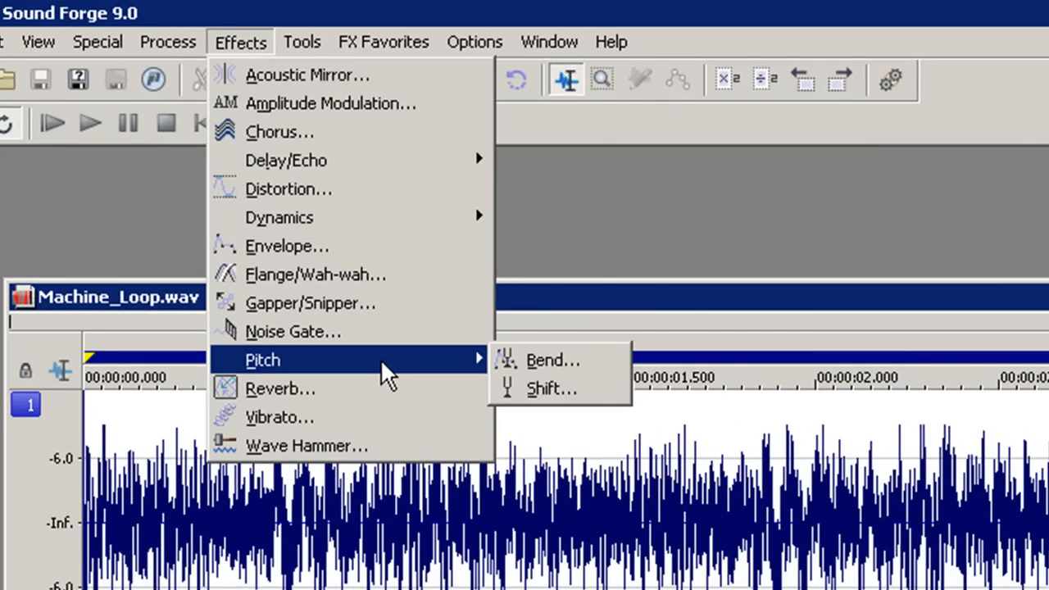
mouse_move(549, 361)
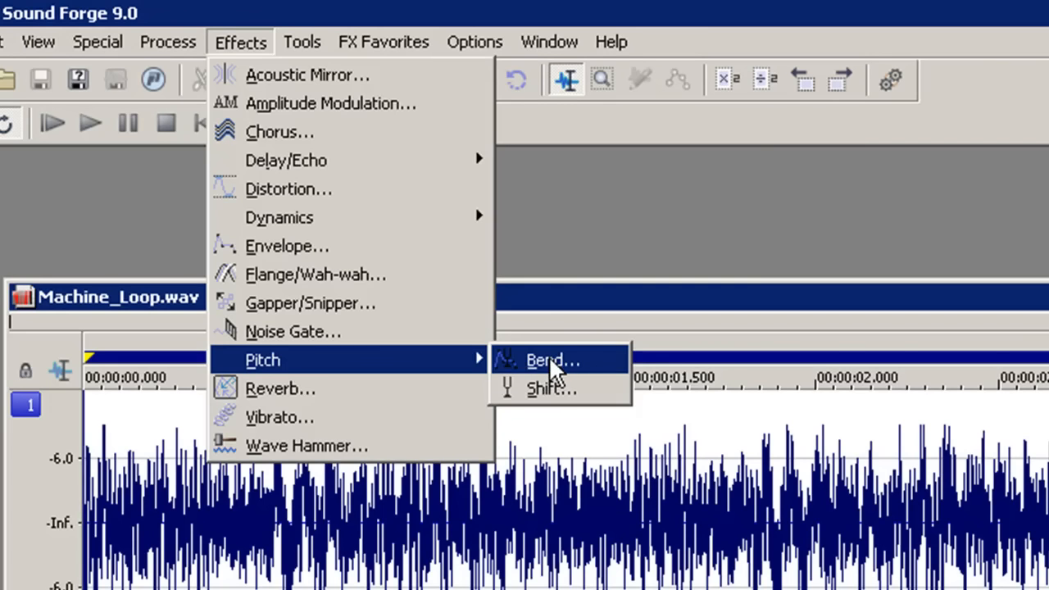
left_click(551, 360)
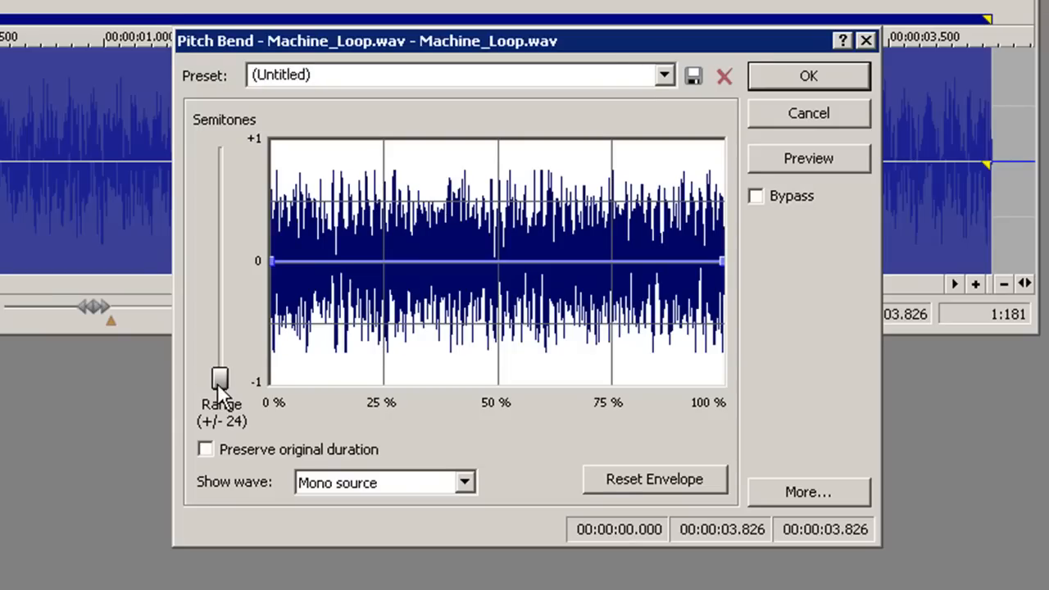
Step: Apply a pitch bend with ±24 range sweeping from +24 semitones down to −24
left_click_drag(220, 379, 219, 148)
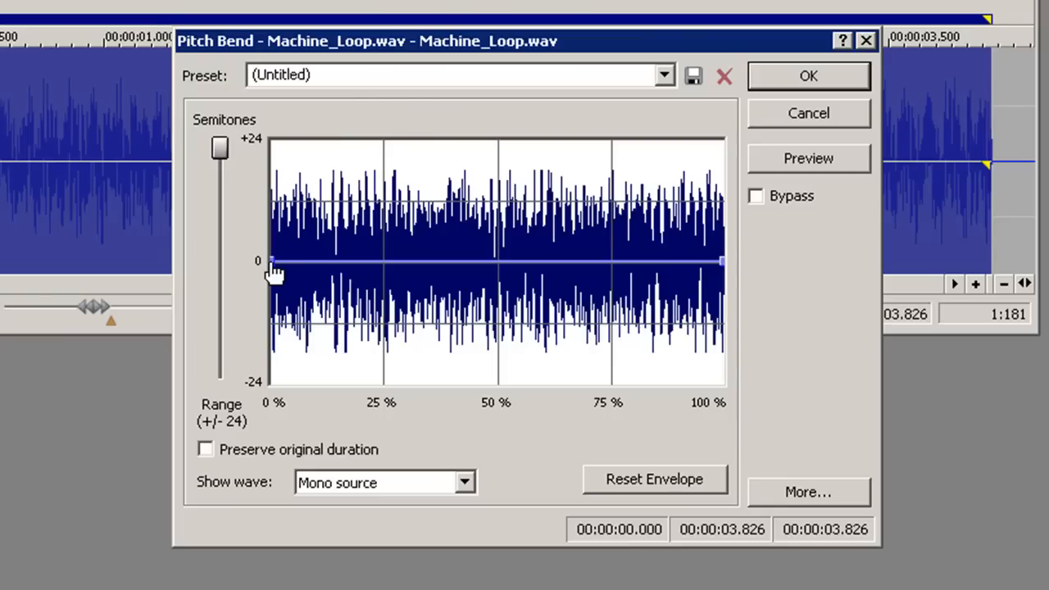
left_click_drag(272, 261, 272, 141)
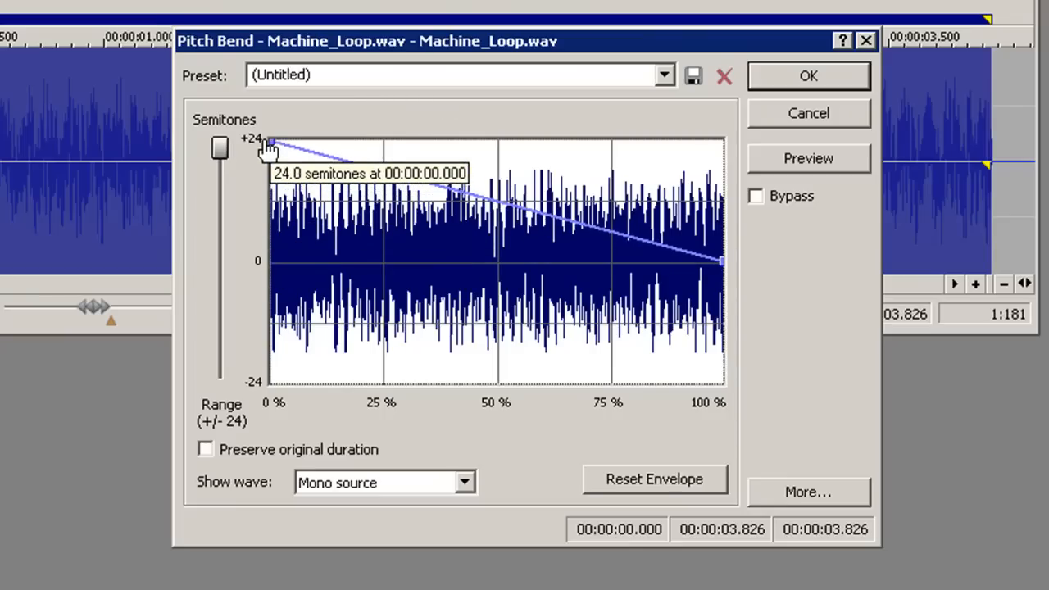
mouse_move(266, 134)
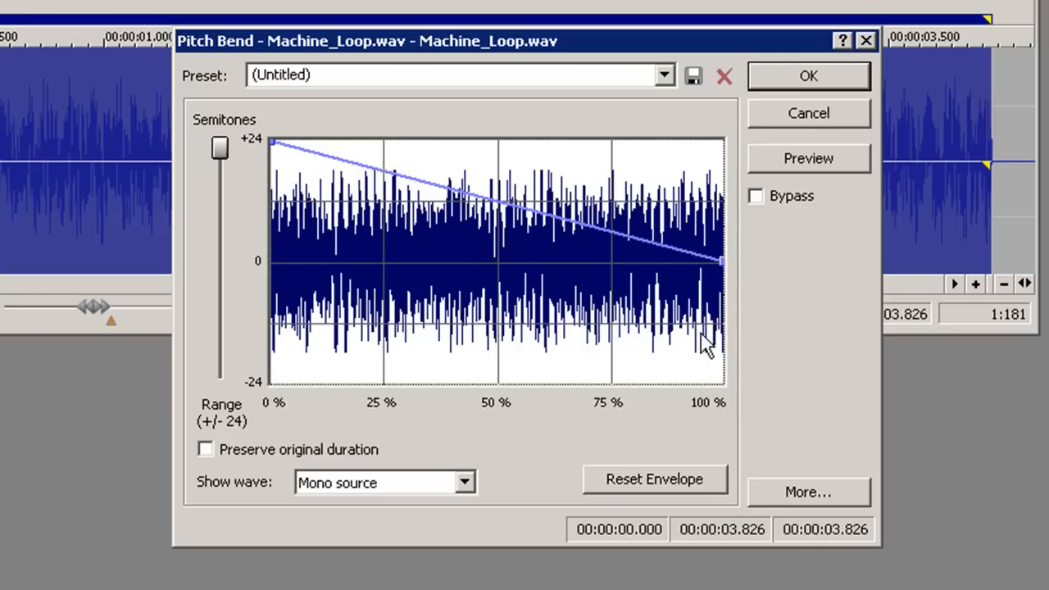
left_click_drag(722, 261, 721, 380)
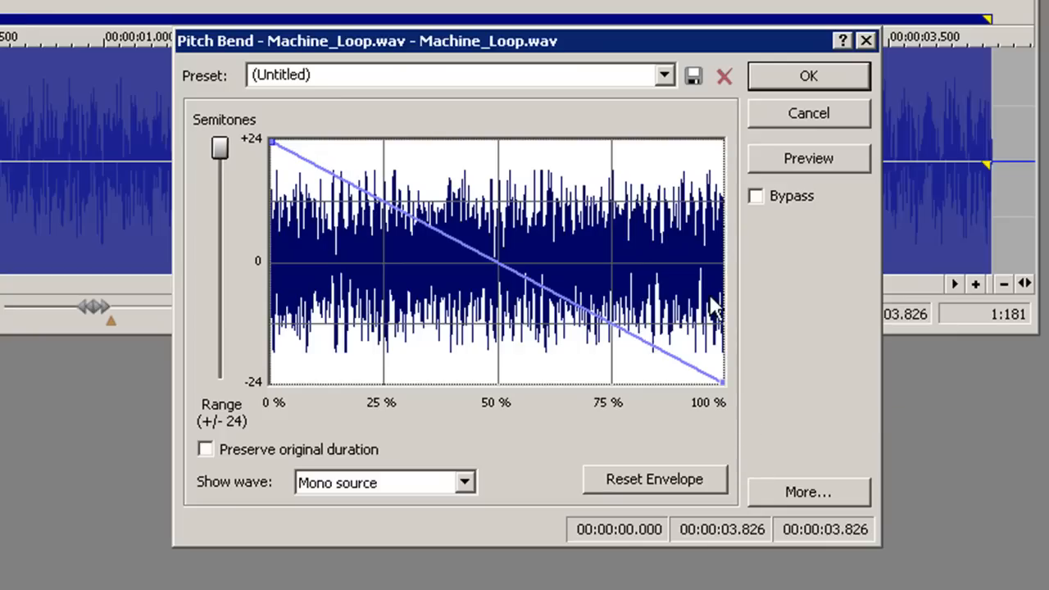
mouse_move(277, 154)
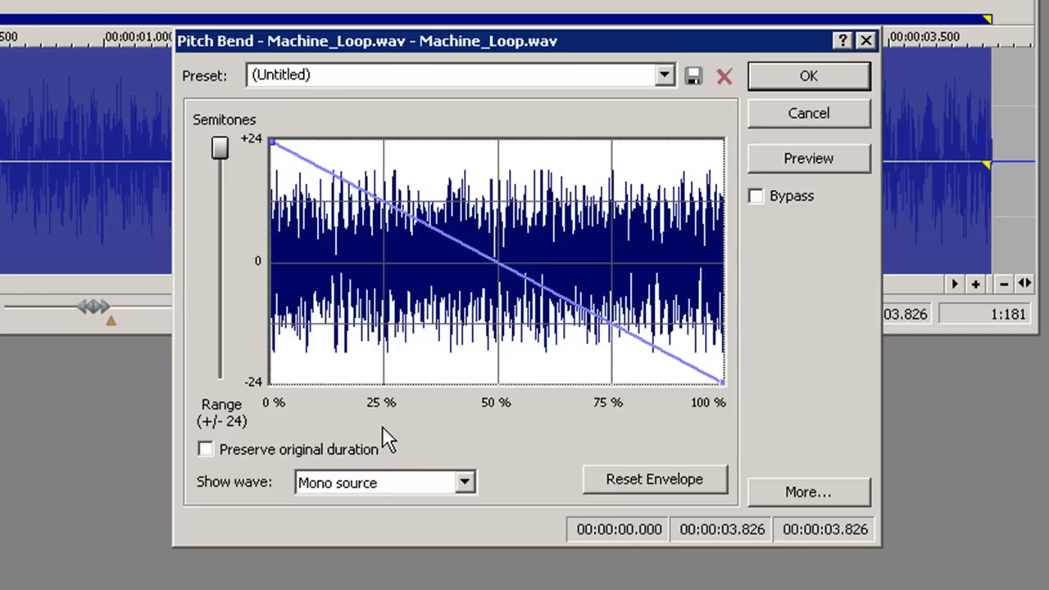
mouse_move(752, 129)
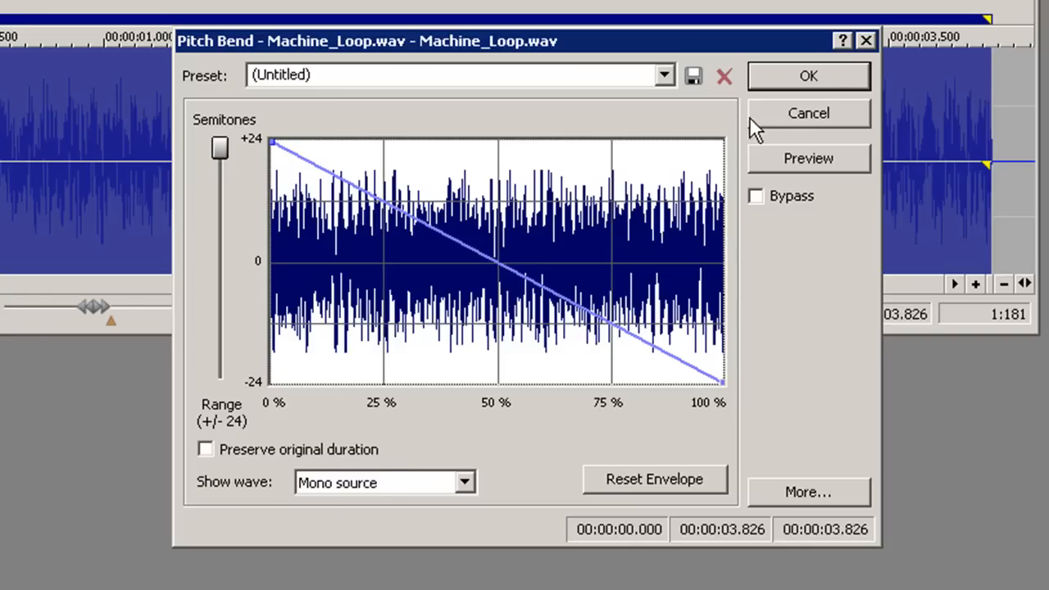
left_click(808, 75)
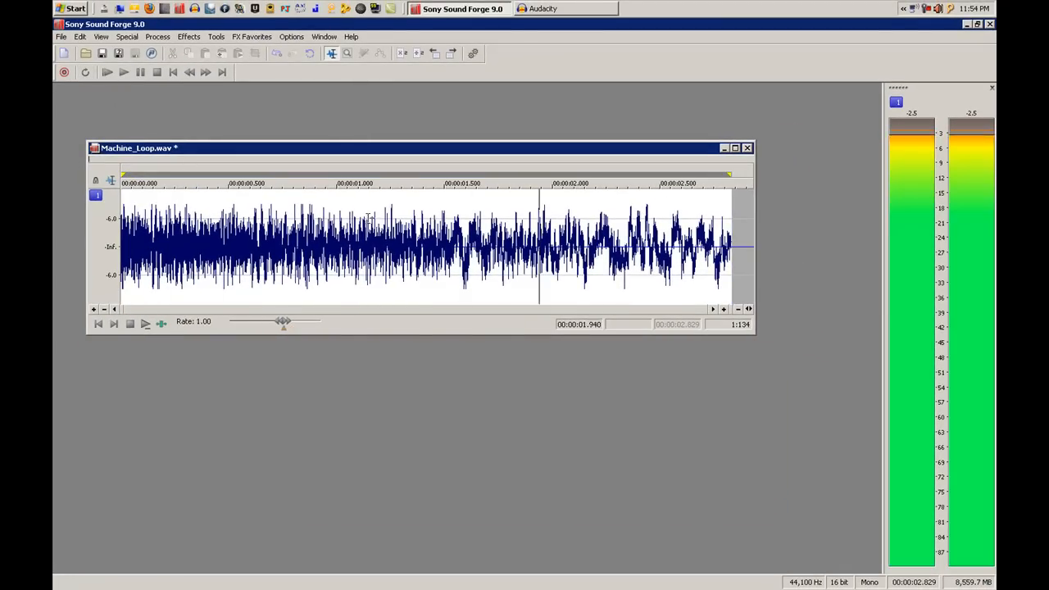
Step: Stop playback and apply the same +24 to −24 Pitch Bend a second time
left_click(158, 72)
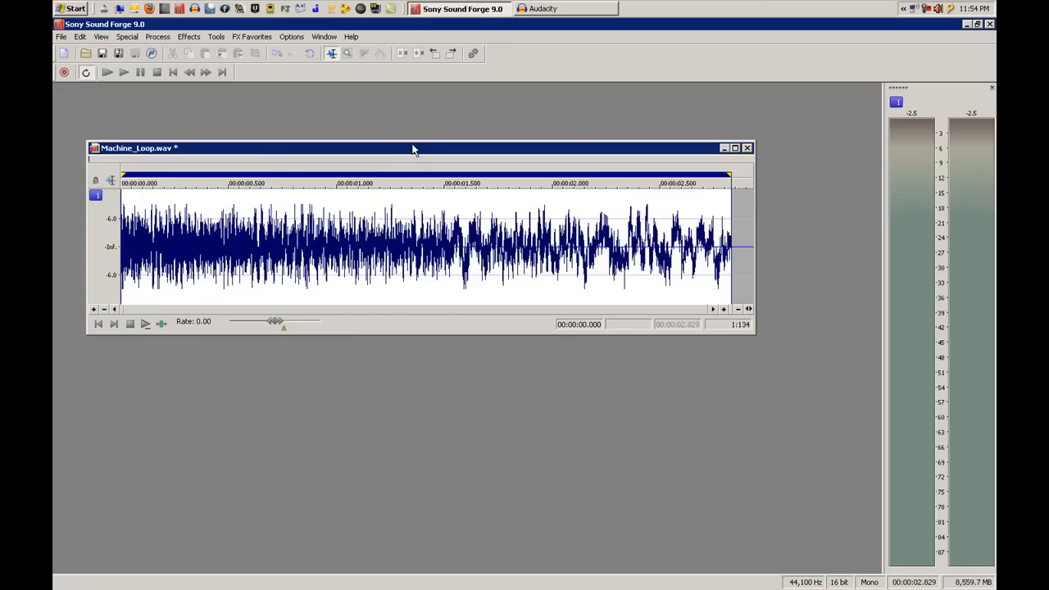
mouse_move(330, 118)
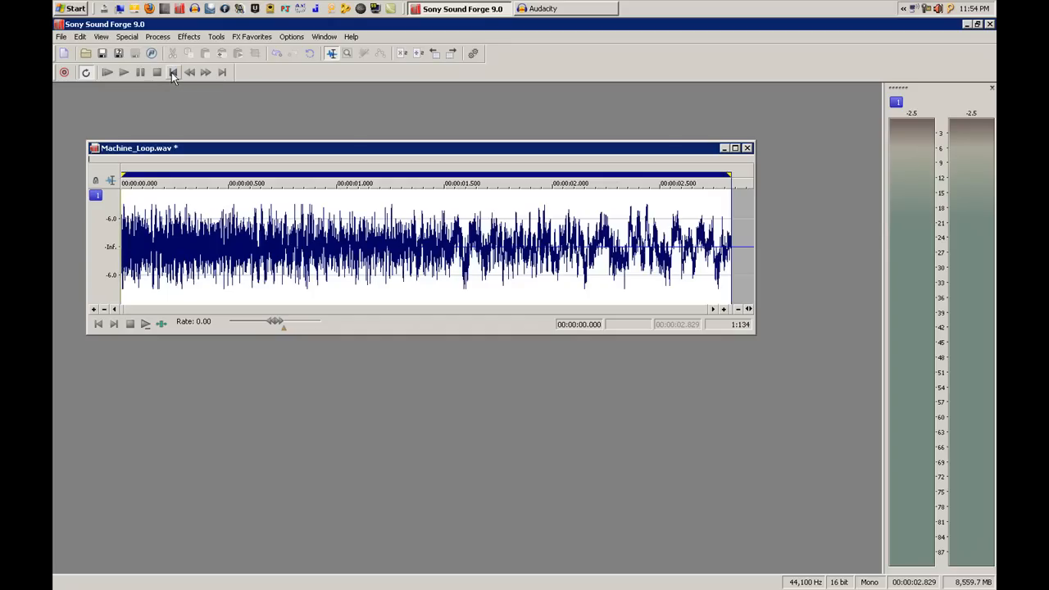
mouse_move(190, 72)
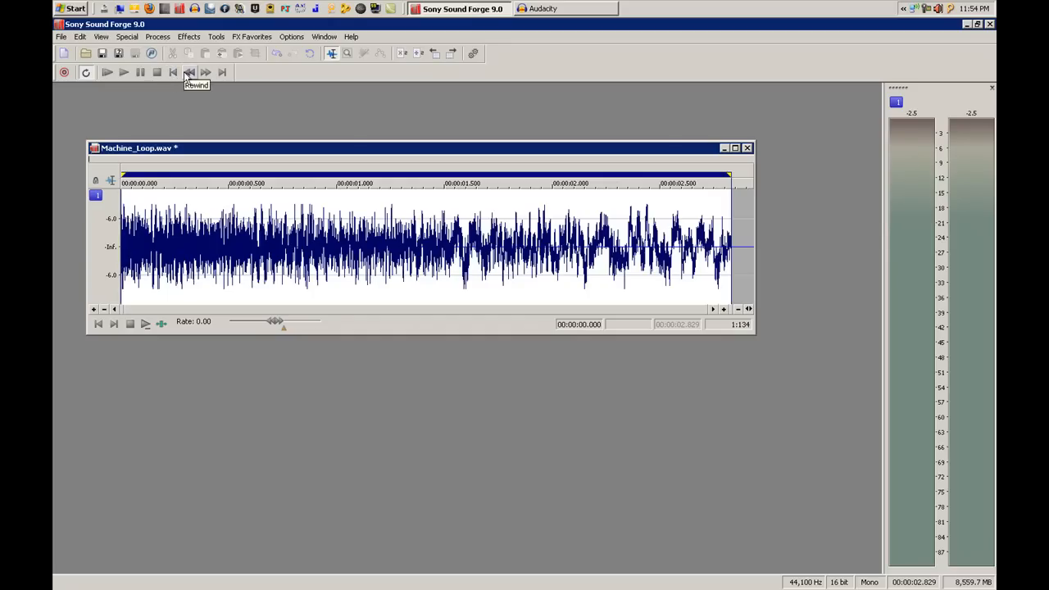
mouse_move(190, 154)
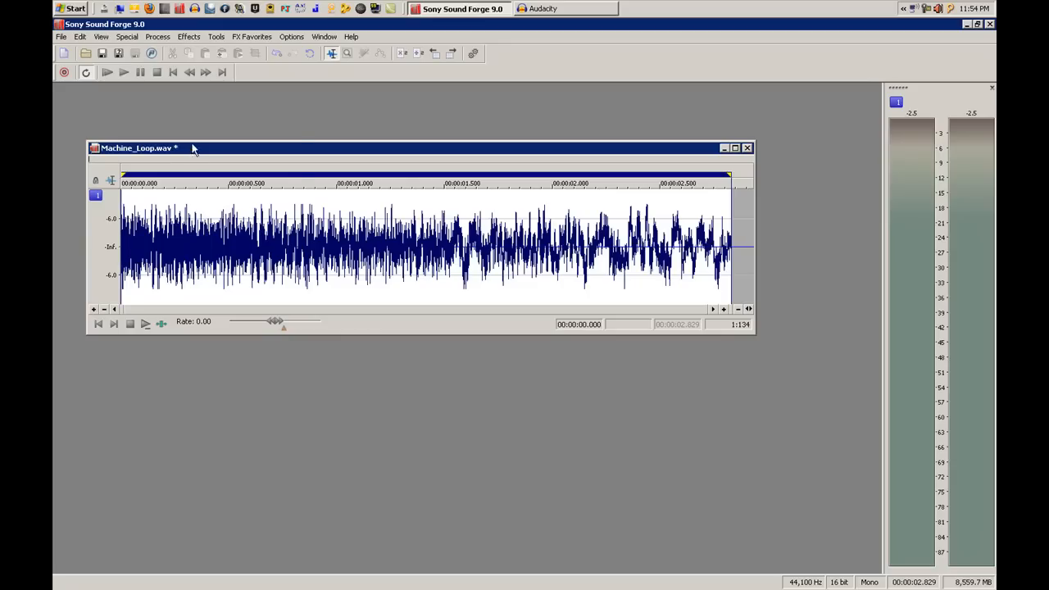
left_click(188, 36)
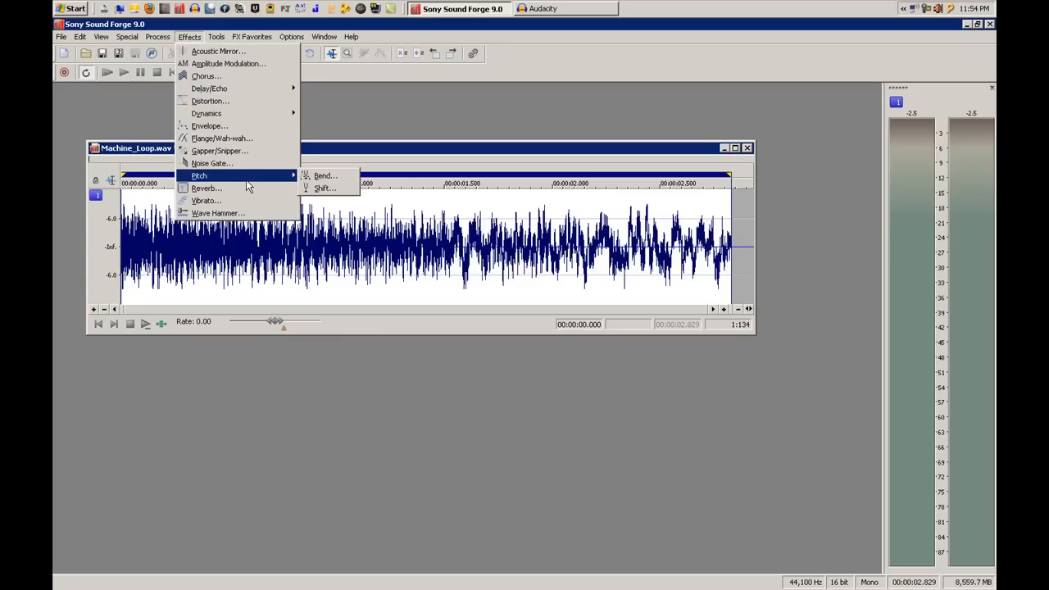
mouse_move(325, 175)
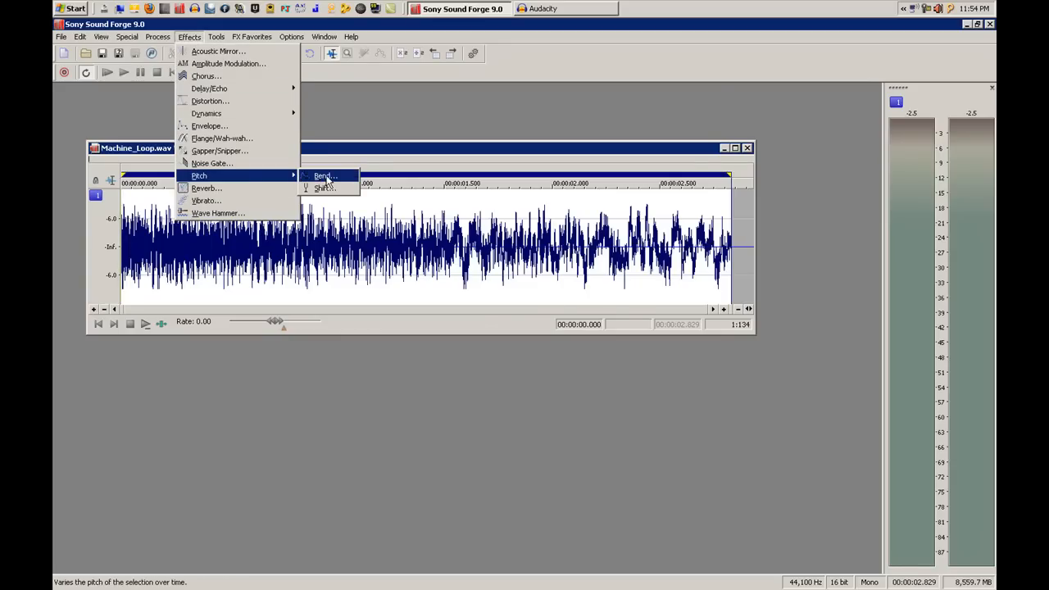
left_click(323, 175)
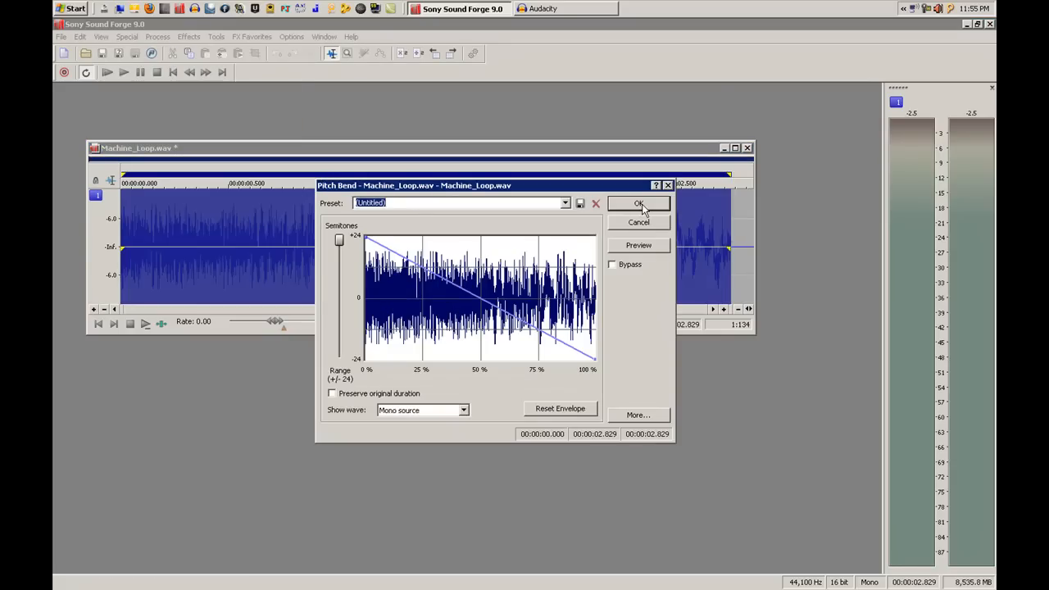
left_click(640, 203)
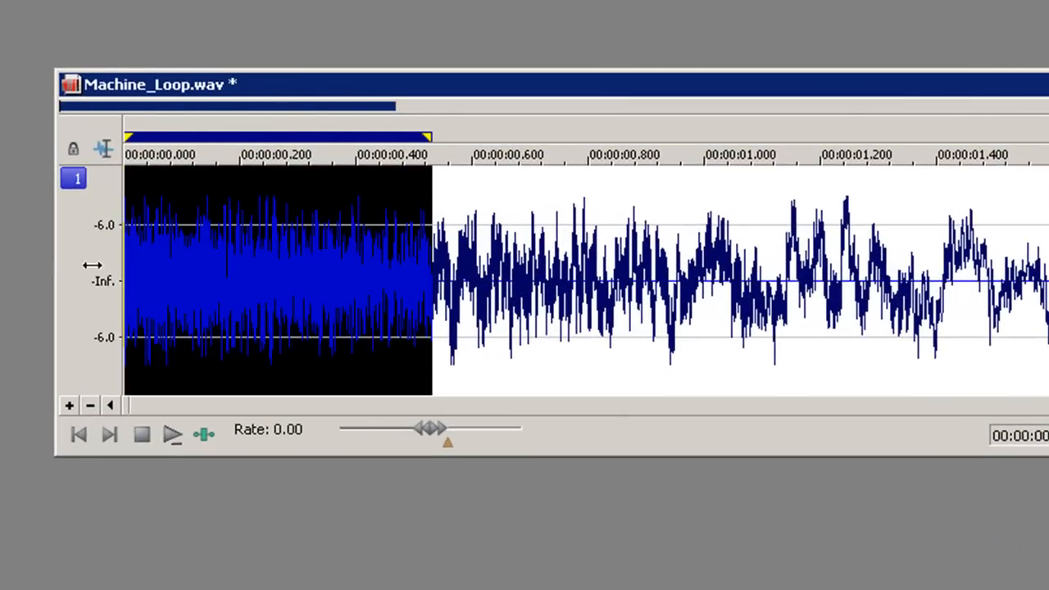
mouse_move(377, 272)
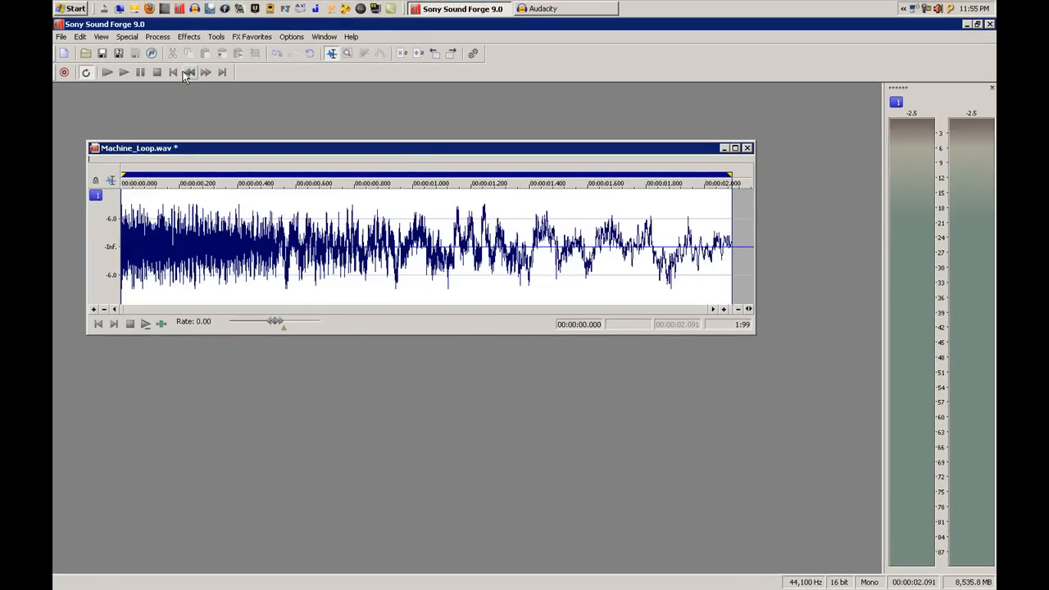
mouse_move(189, 72)
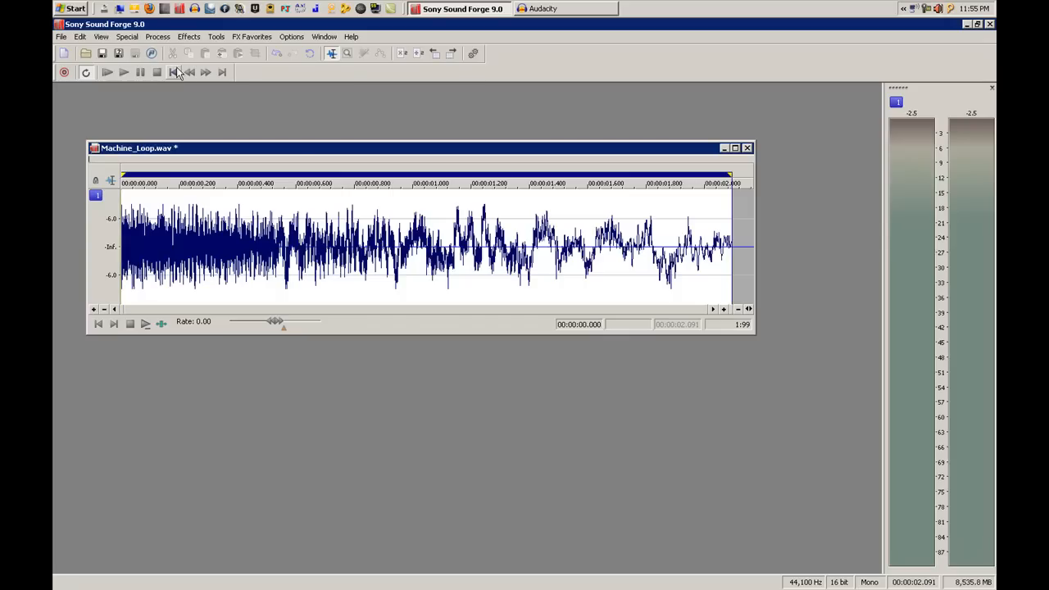
mouse_move(193, 53)
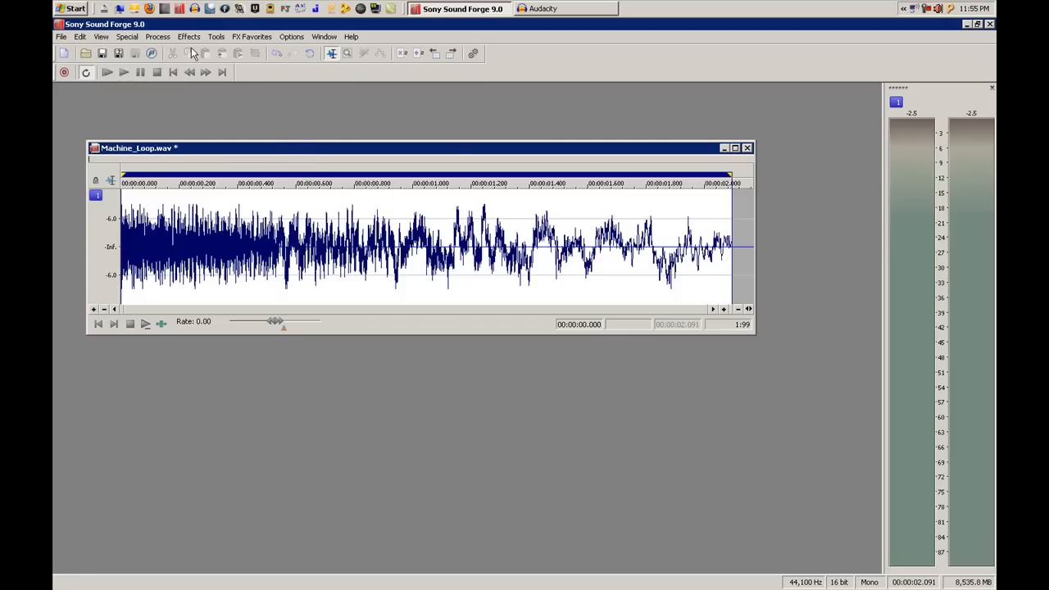
Step: Apply a third downward Pitch Bend pass, shortening the sound to about 1.55 seconds
left_click(189, 36)
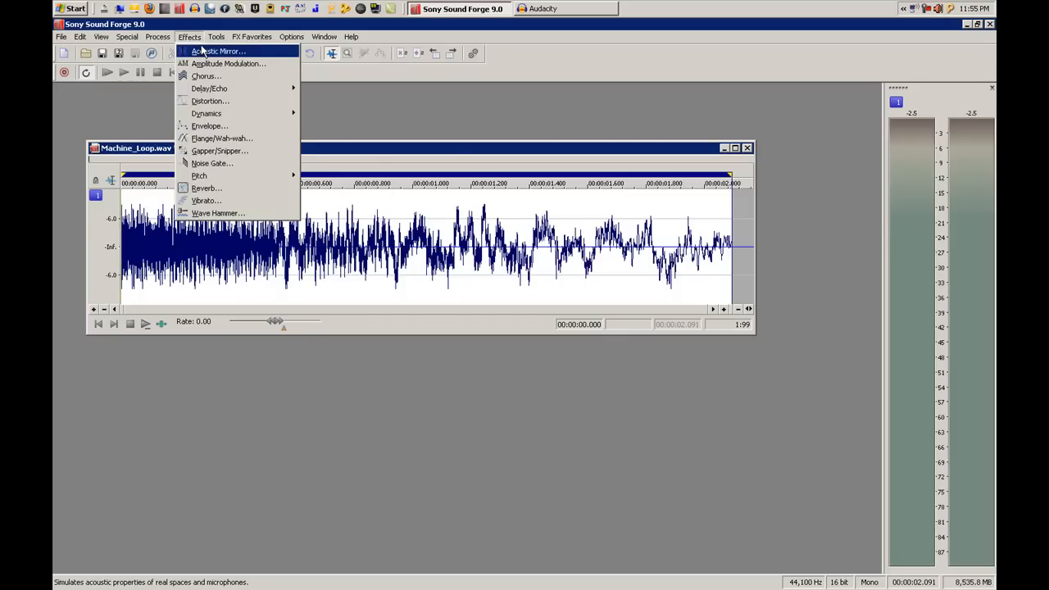
mouse_move(200, 176)
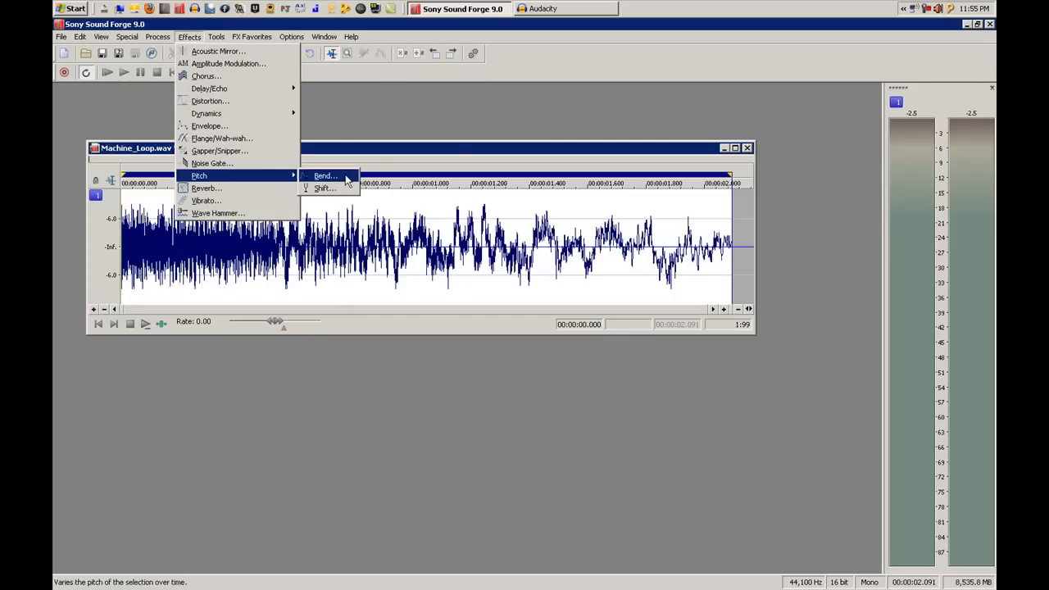
left_click(325, 175)
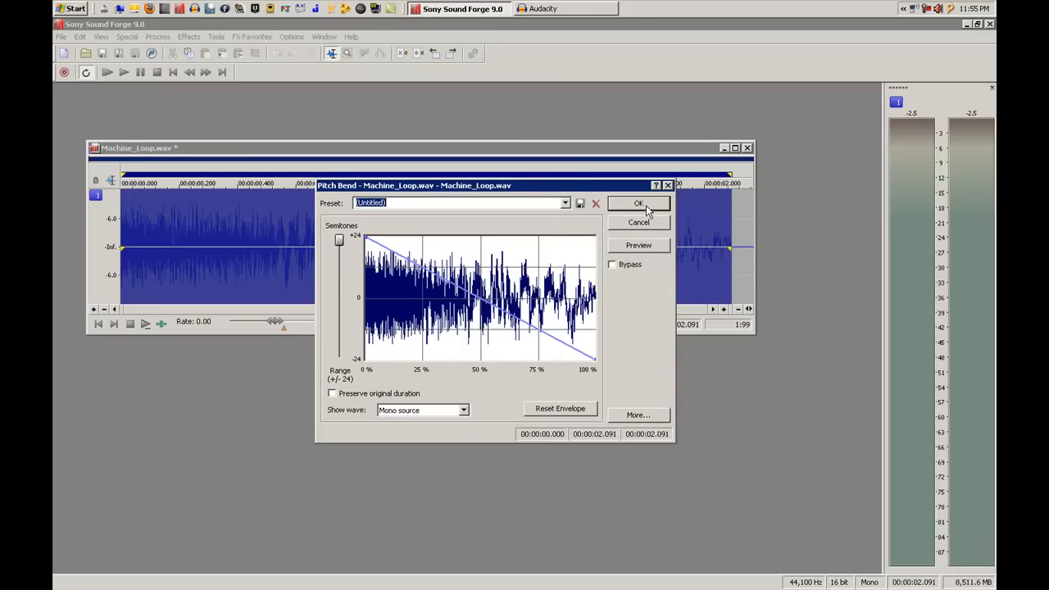
left_click(639, 203)
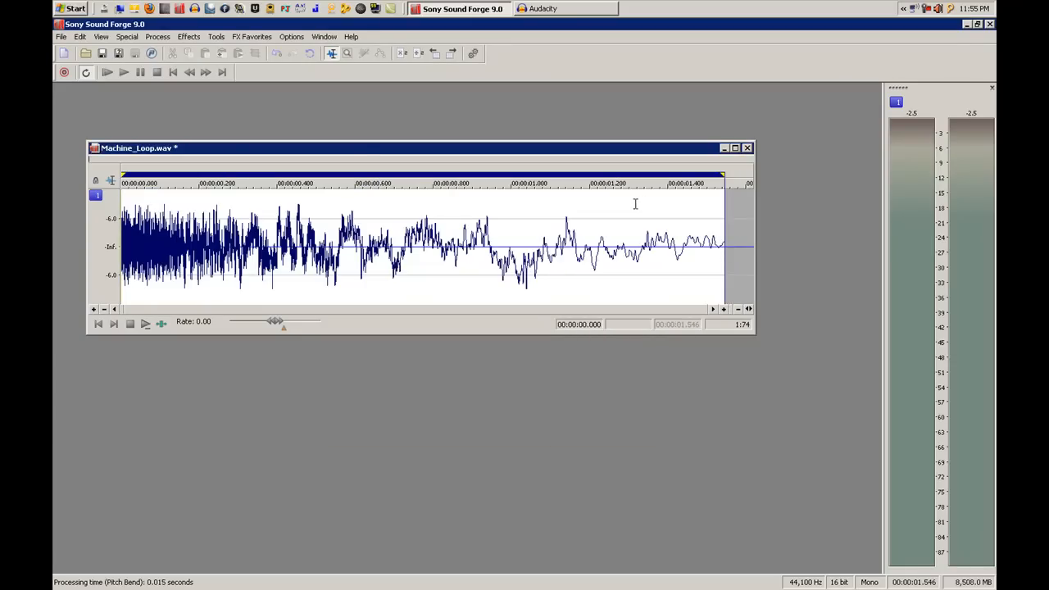
mouse_move(188, 72)
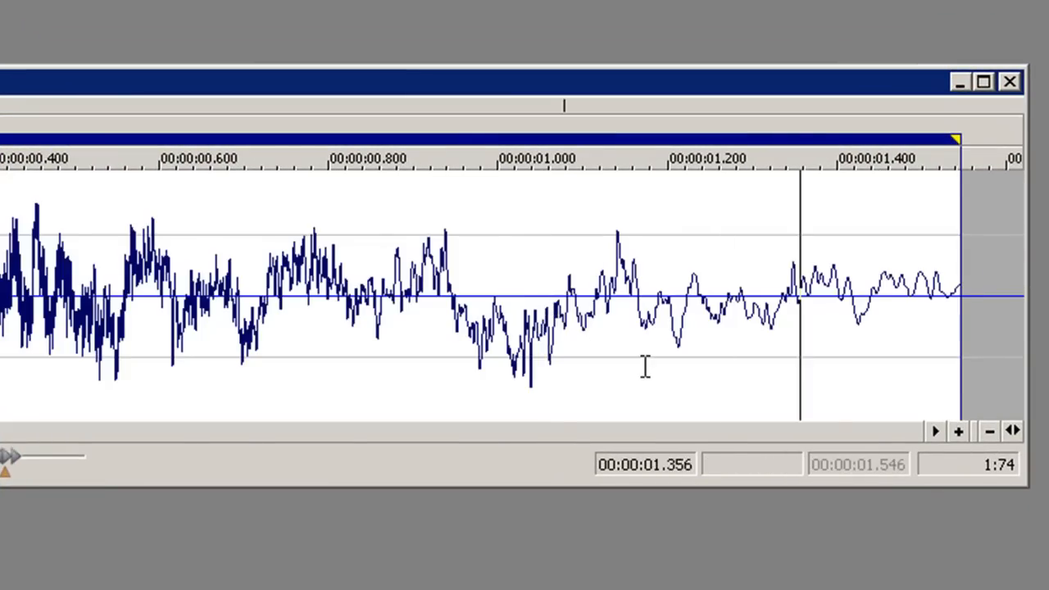
Step: Crop the file at about 0.945 seconds, keeping only the audio before the cut
left_click(472, 311)
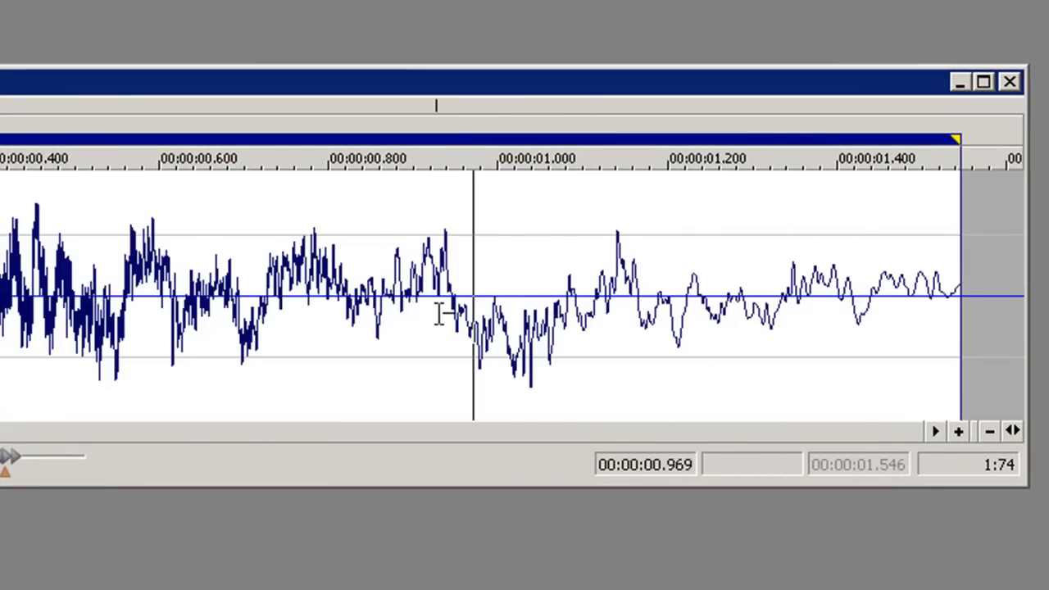
left_click(957, 431)
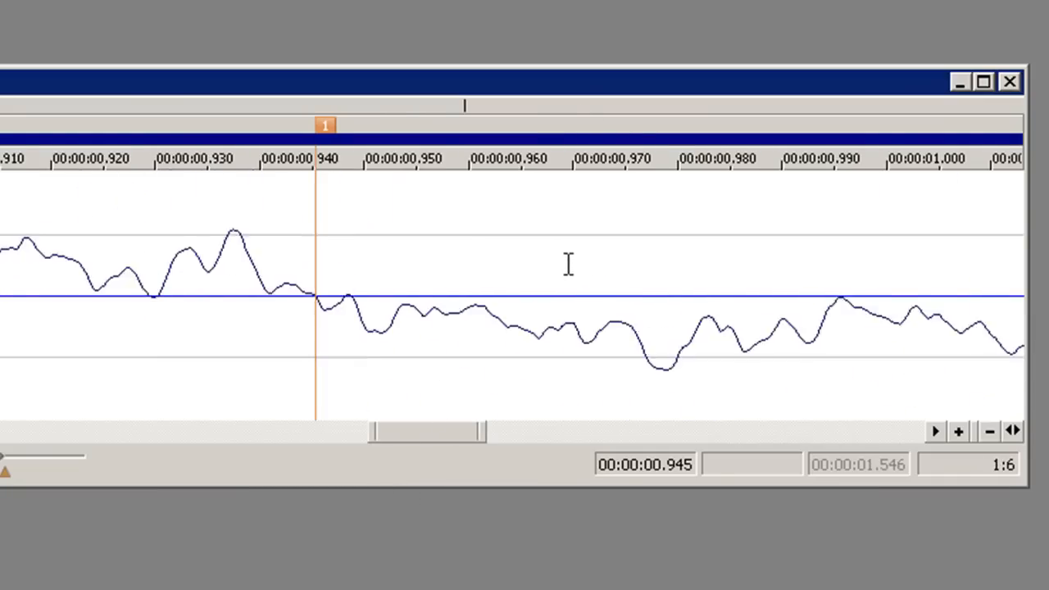
left_click(983, 81)
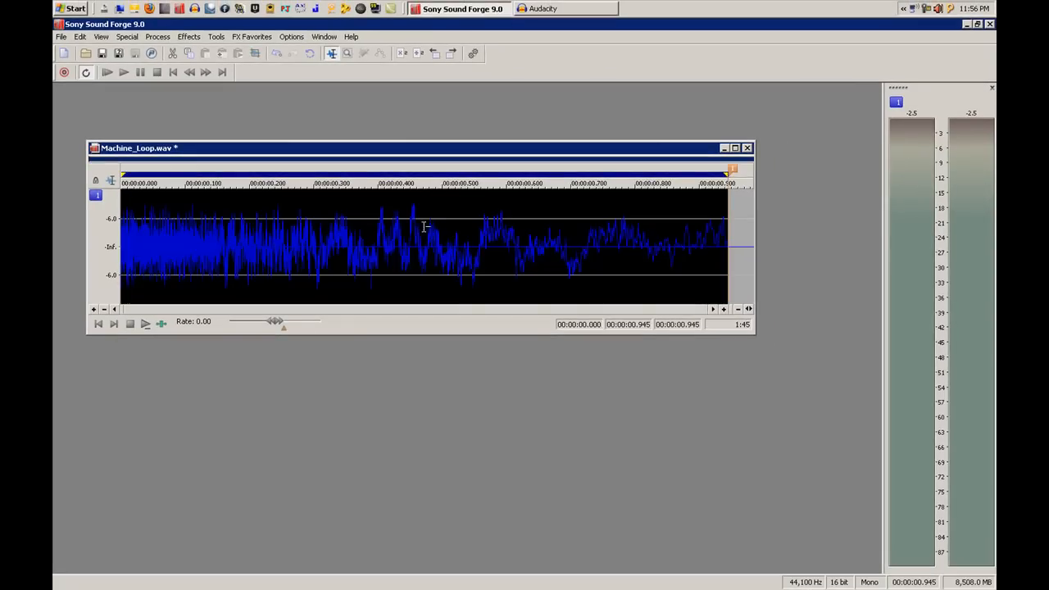
left_click(123, 73)
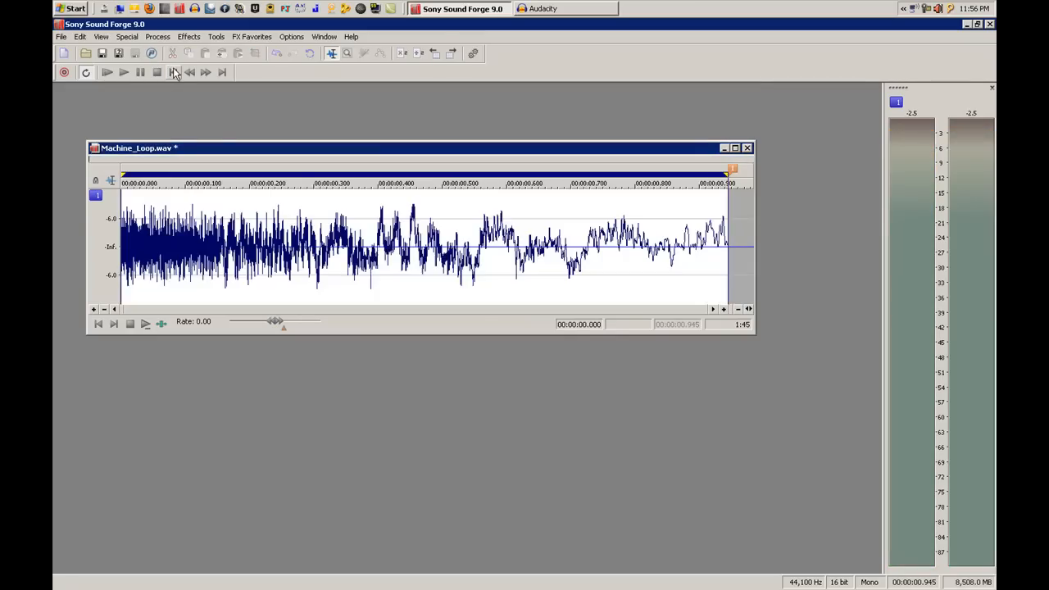
Step: Audition the trimmed sound, then select it from the start to about 0.506 seconds
left_click(107, 72)
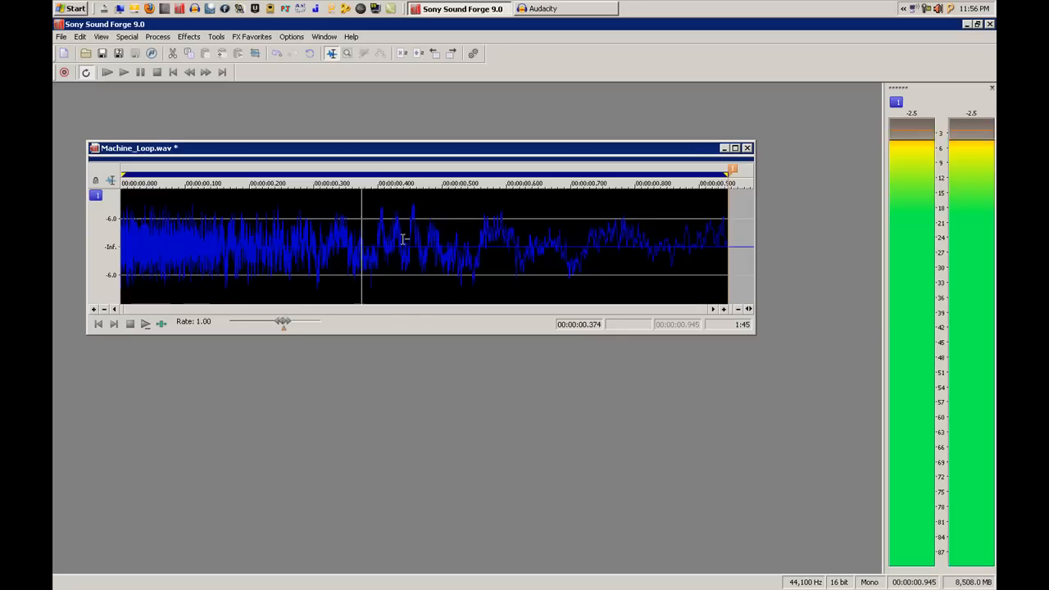
left_click(426, 246)
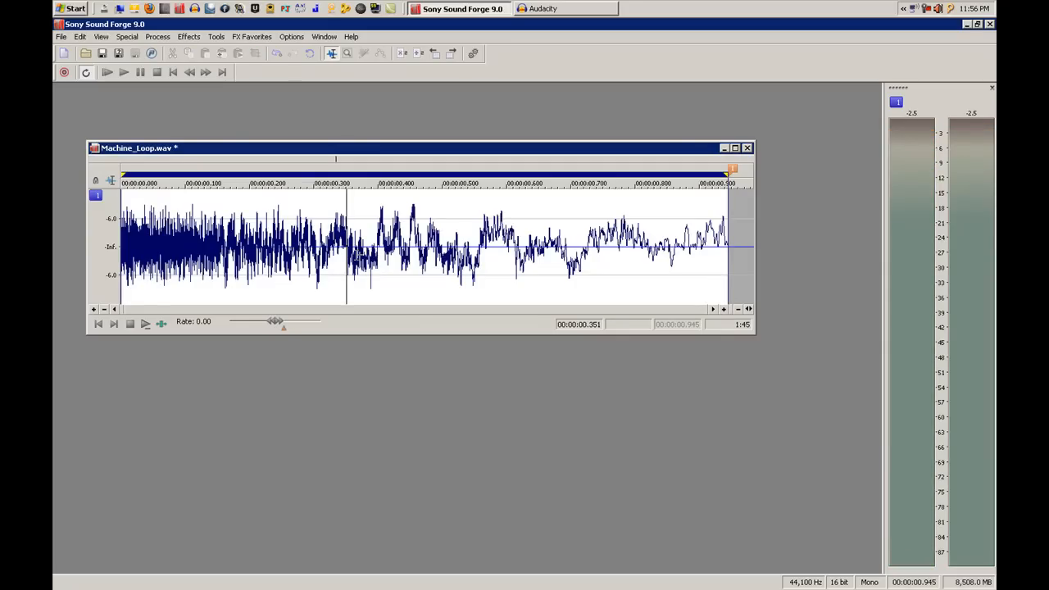
left_click_drag(121, 246, 359, 246)
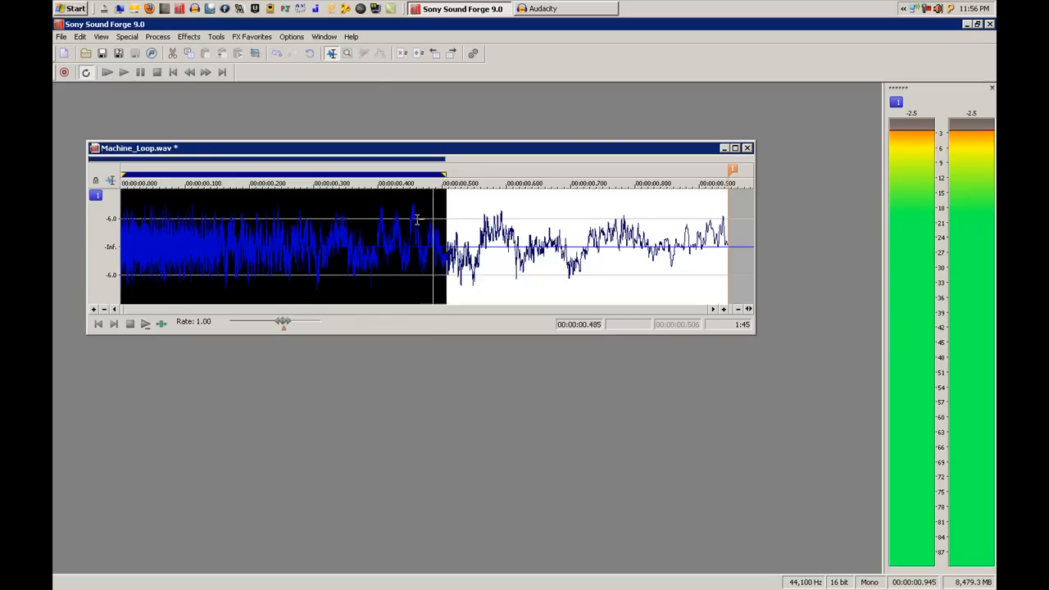
left_click(157, 36)
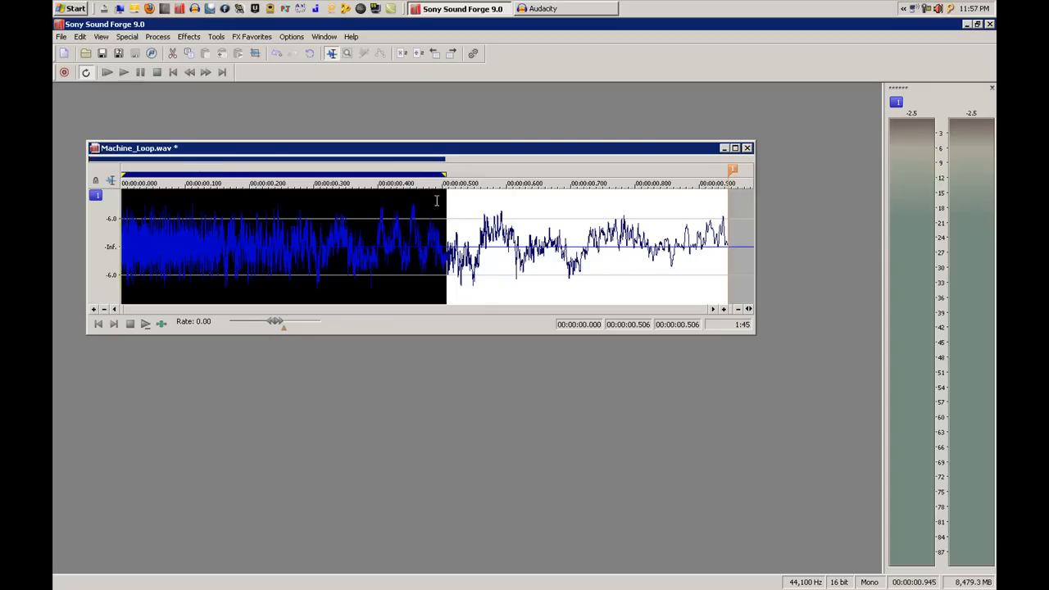
mouse_move(442, 226)
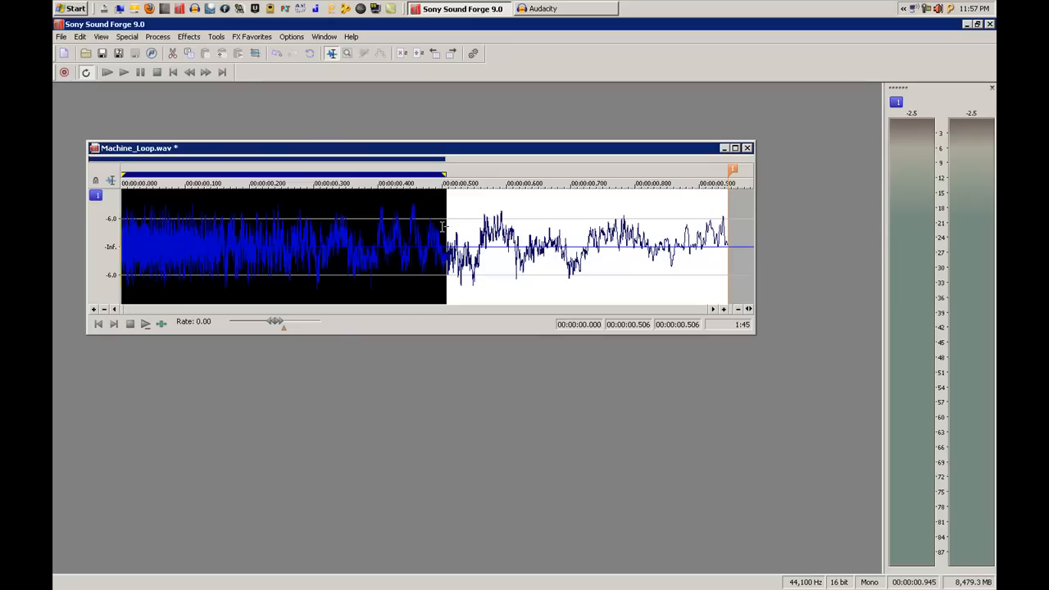
mouse_move(544, 243)
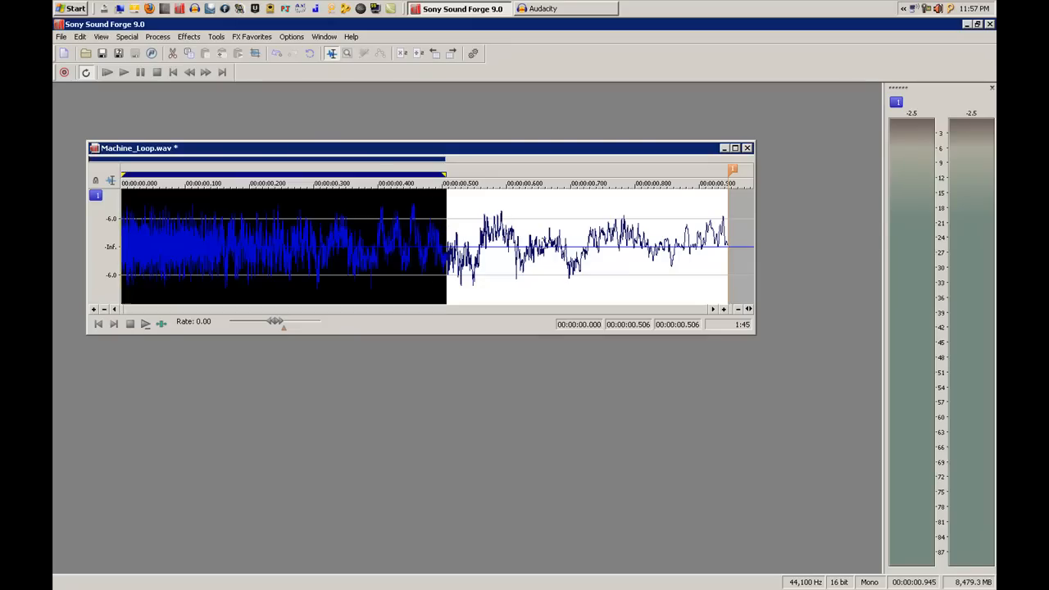
mouse_move(564, 242)
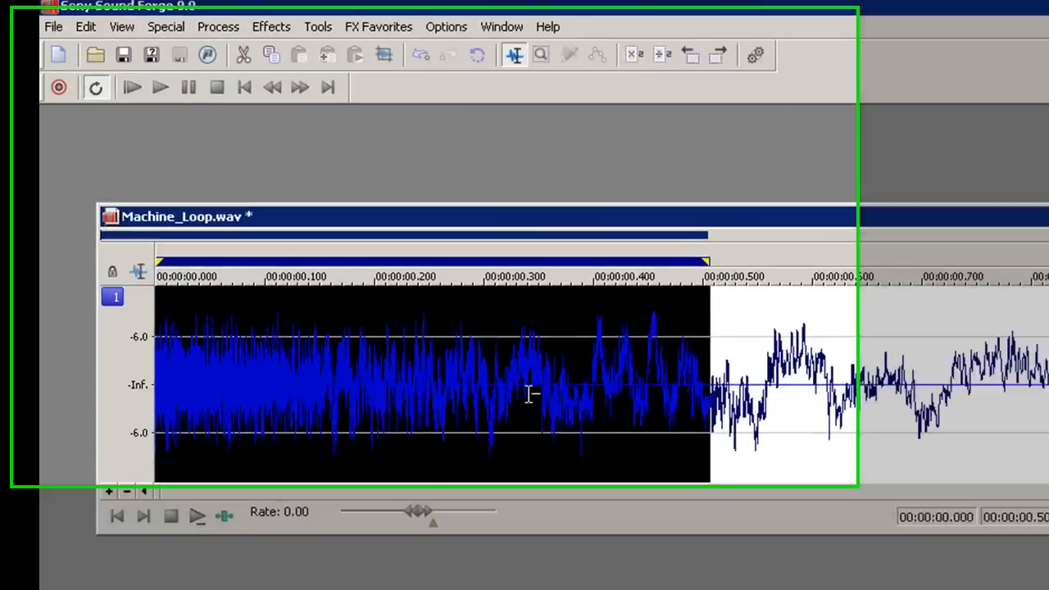
Step: In Edit Sample, set Sustaining with Release and a release loop count of 1
left_click(166, 26)
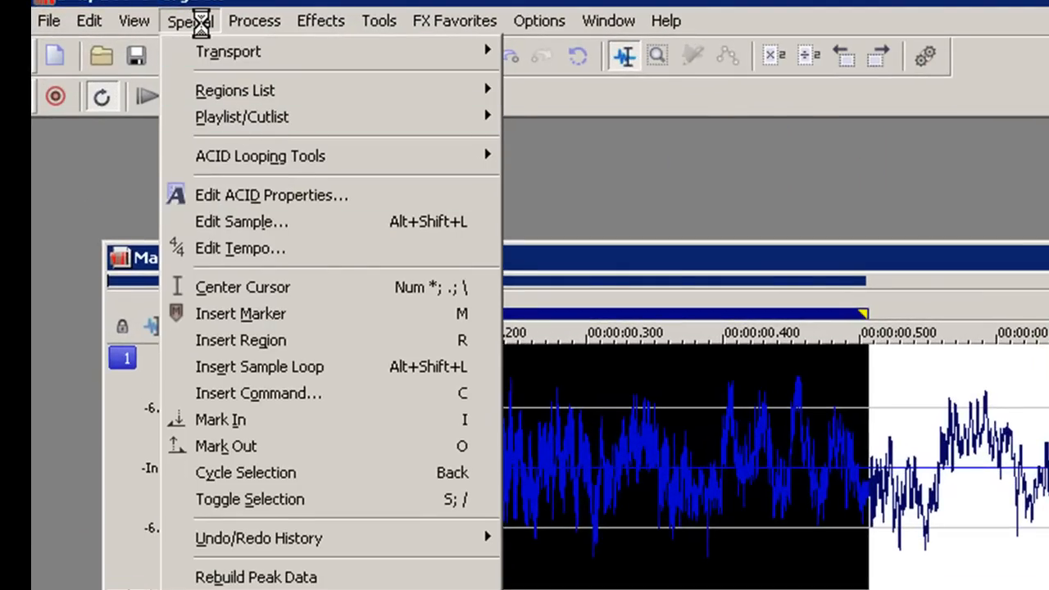
mouse_move(259, 367)
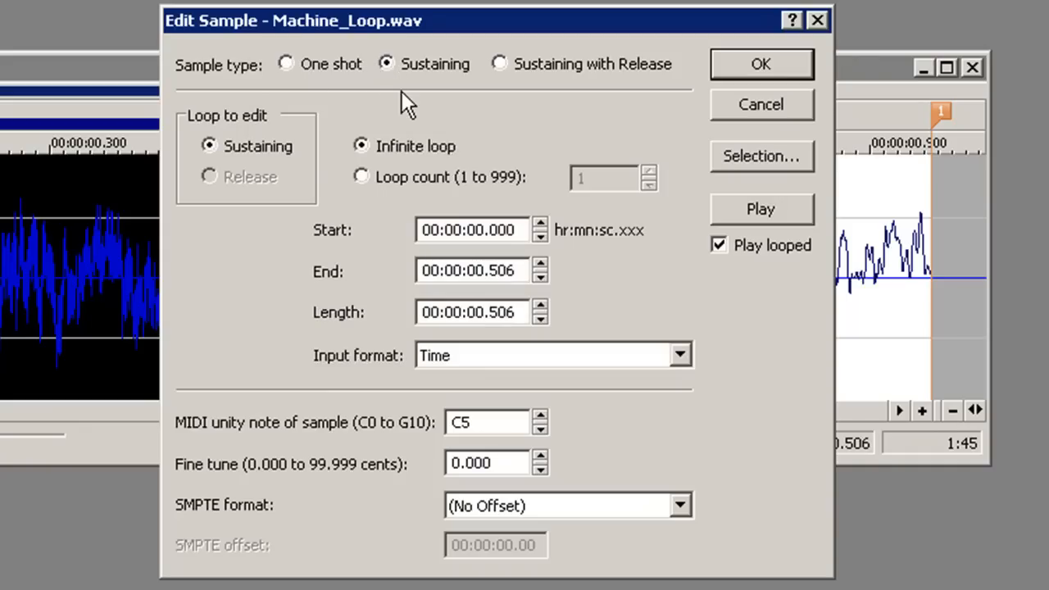
left_click(499, 64)
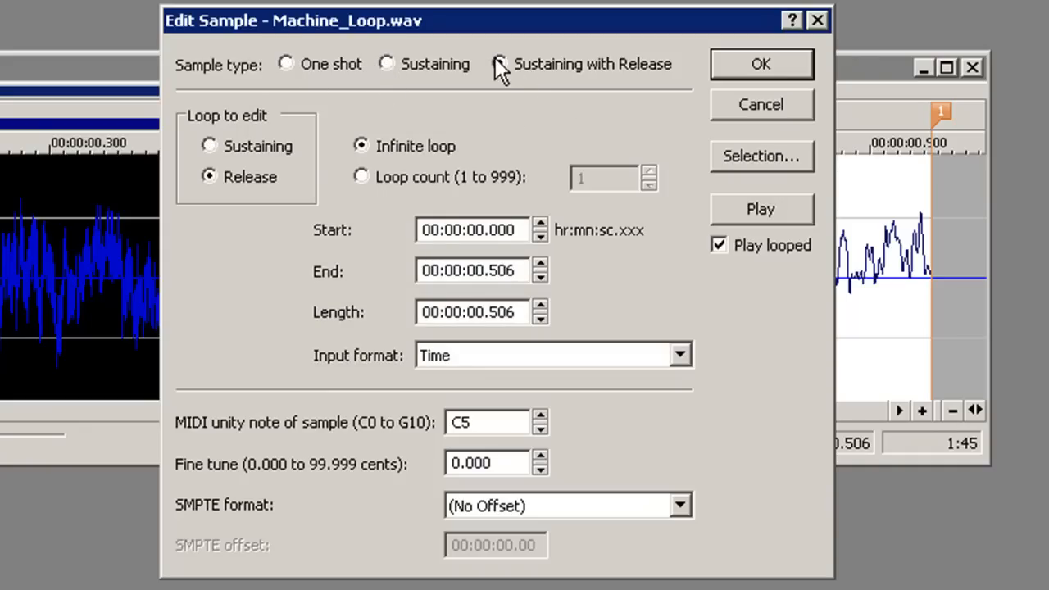
left_click(499, 64)
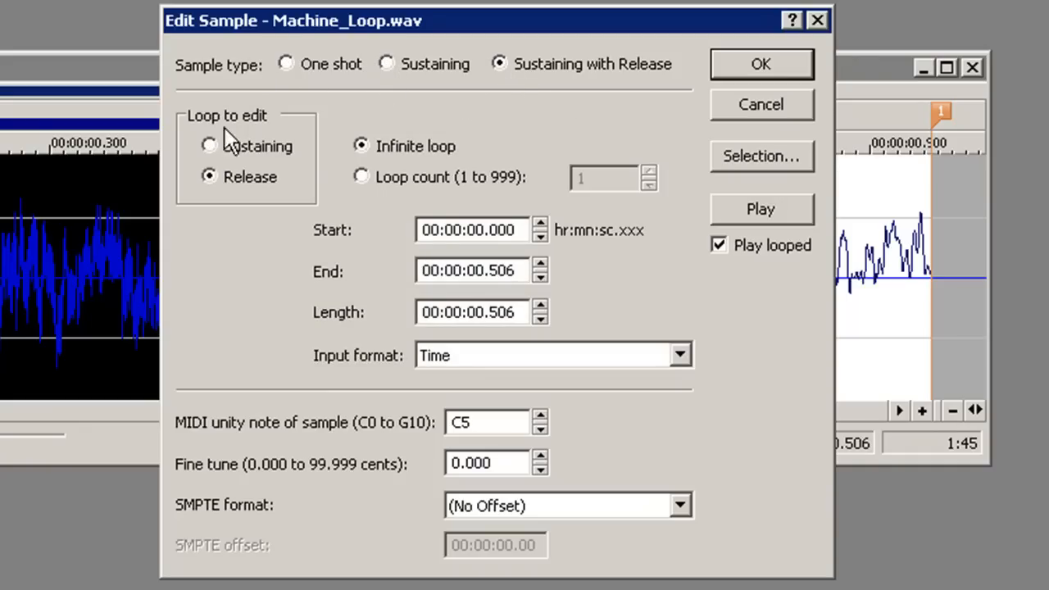
left_click(208, 144)
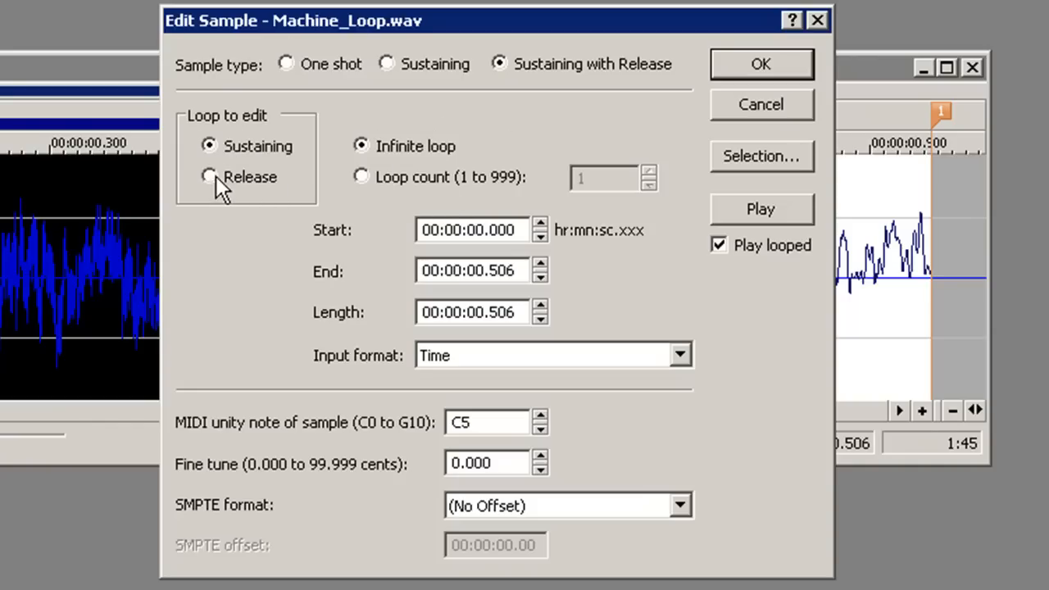
left_click(210, 177)
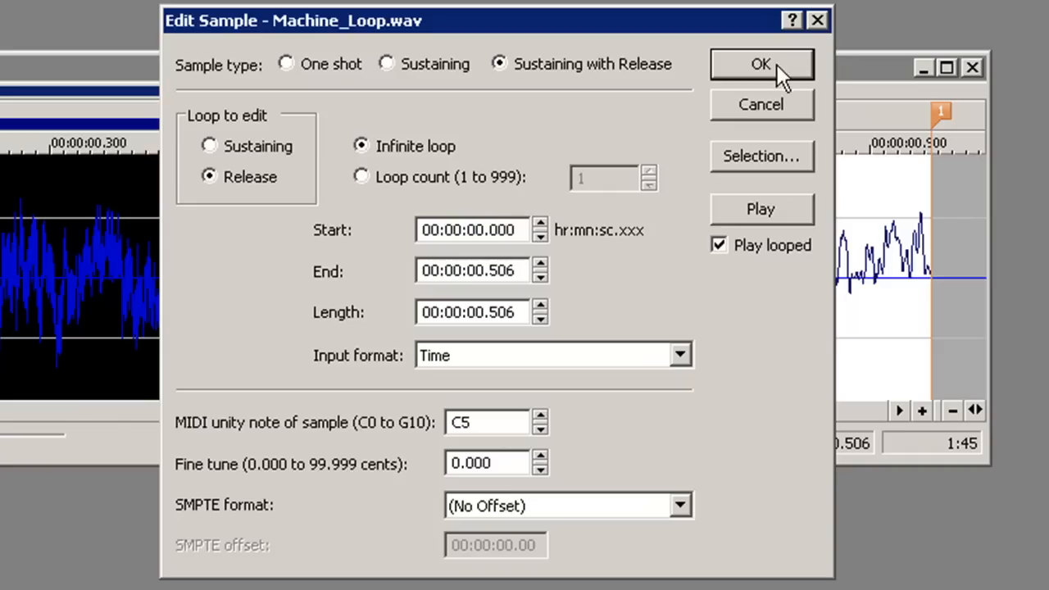
left_click(361, 176)
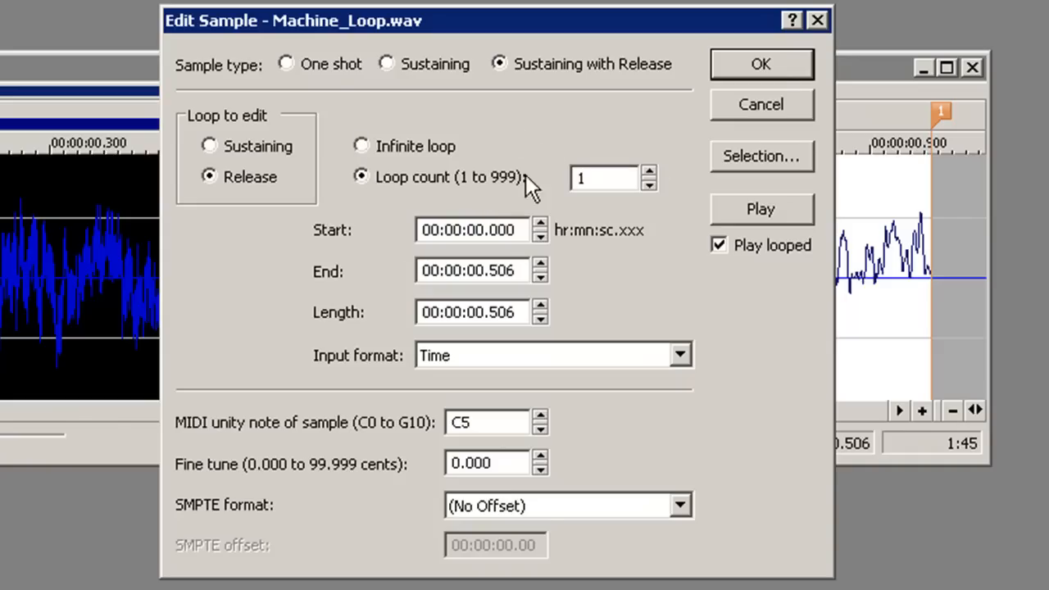
left_click(761, 64)
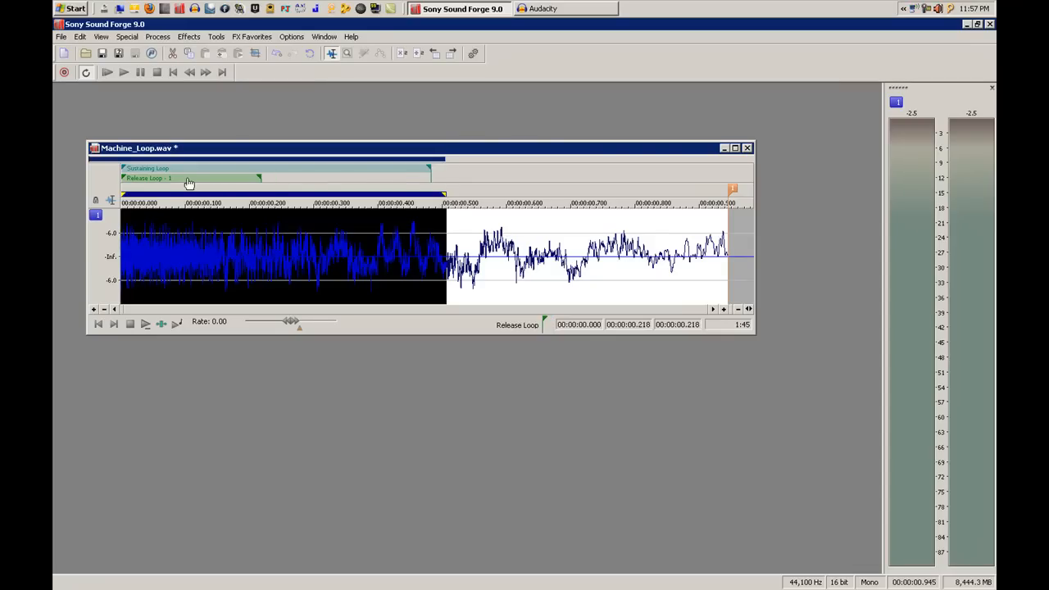
Step: Move the release loop to run from about 0.48 seconds to the end of the file
left_click_drag(188, 177, 516, 177)
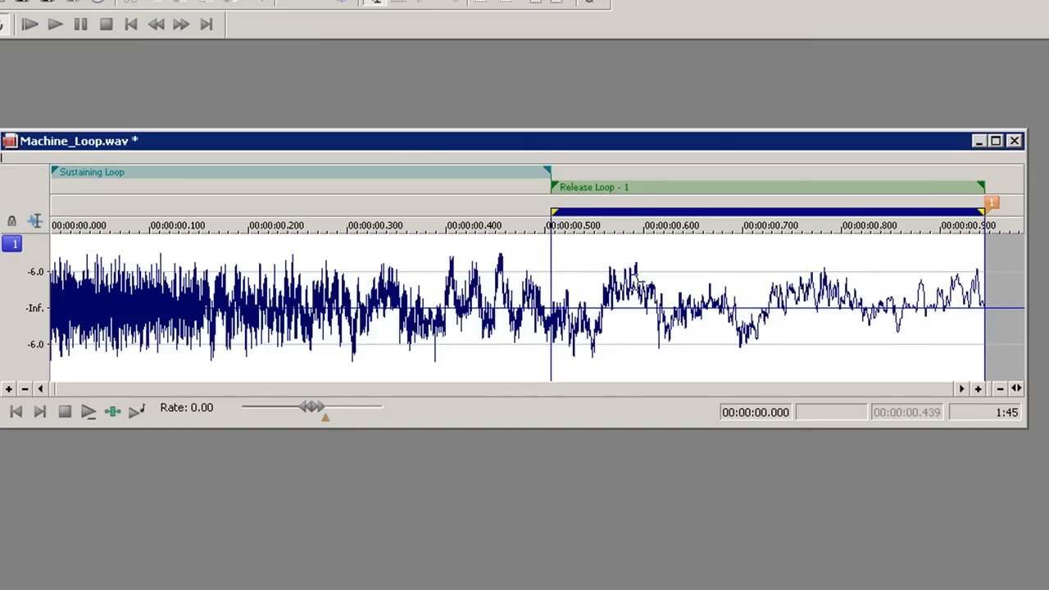
mouse_move(740, 114)
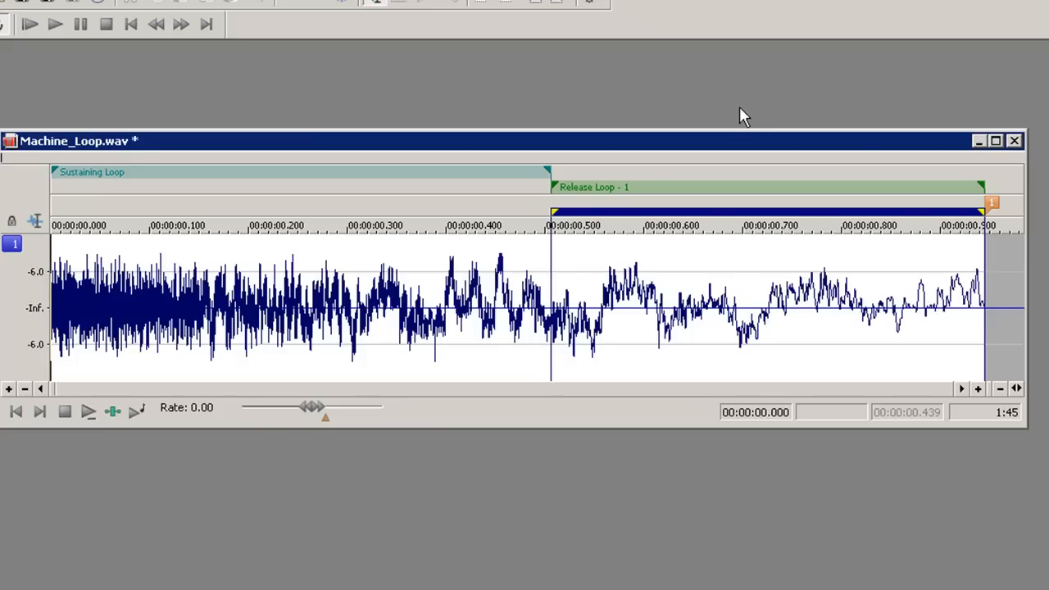
mouse_move(544, 18)
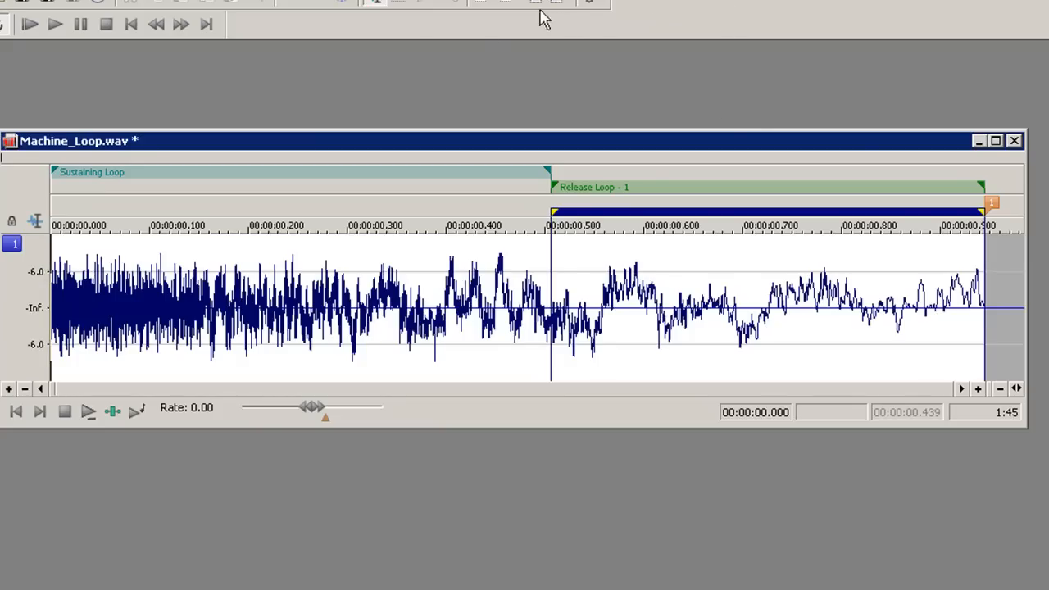